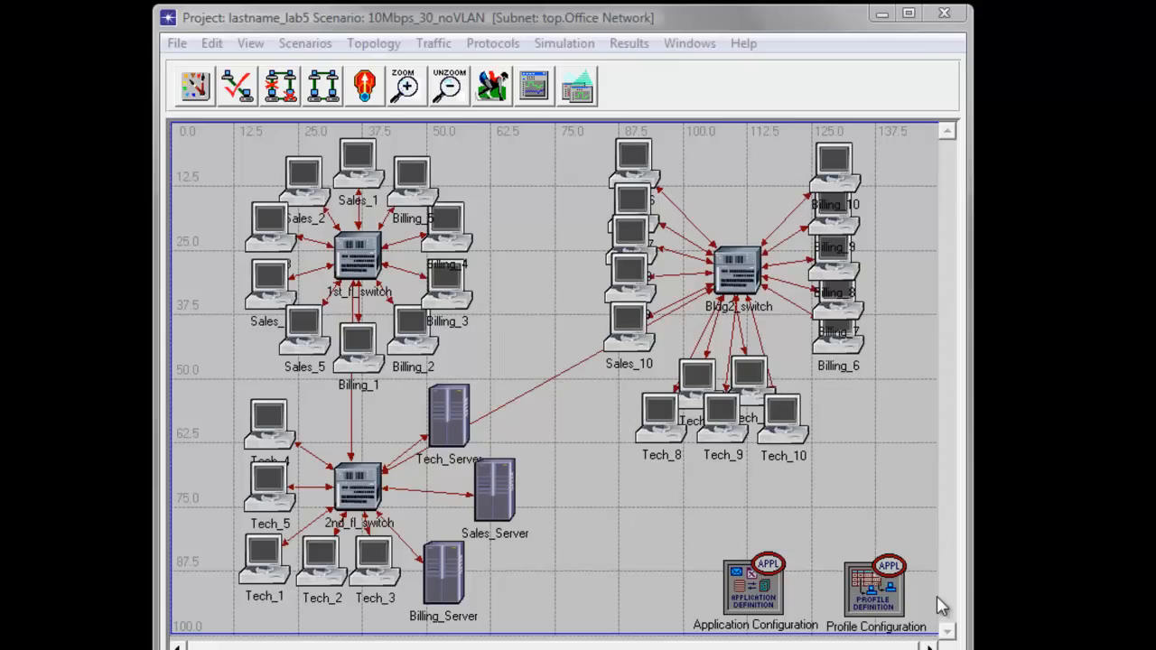
mouse_move(813, 634)
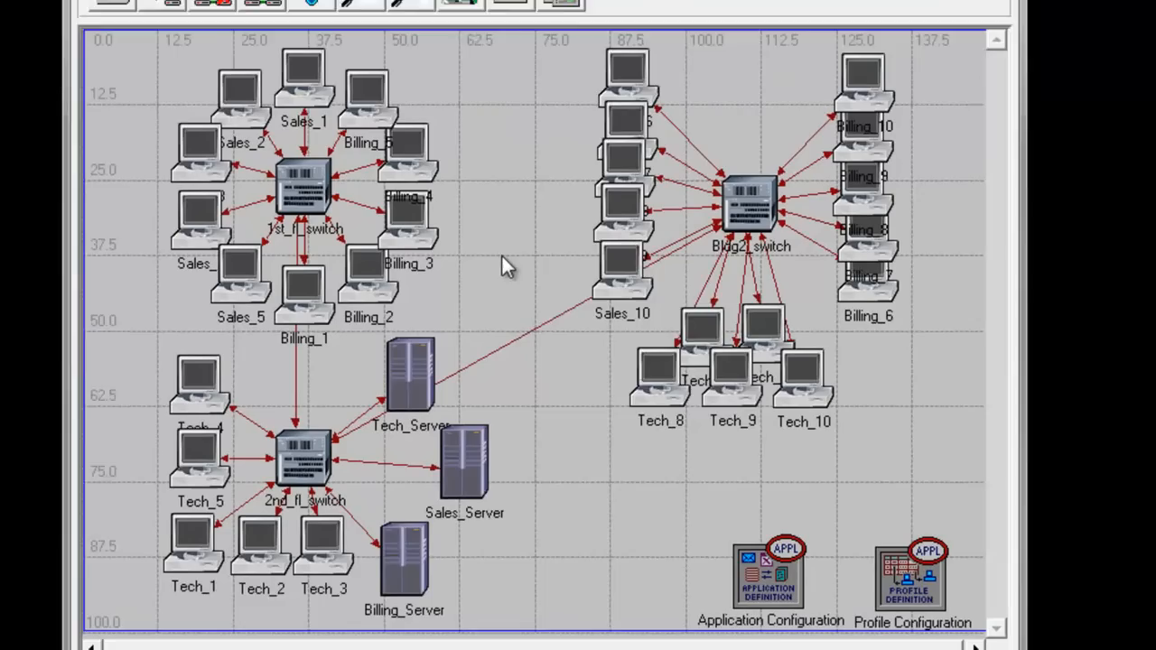
Step: Bring up the Individual Statistics chooser and expand the Node Statistics category
right_click(505, 267)
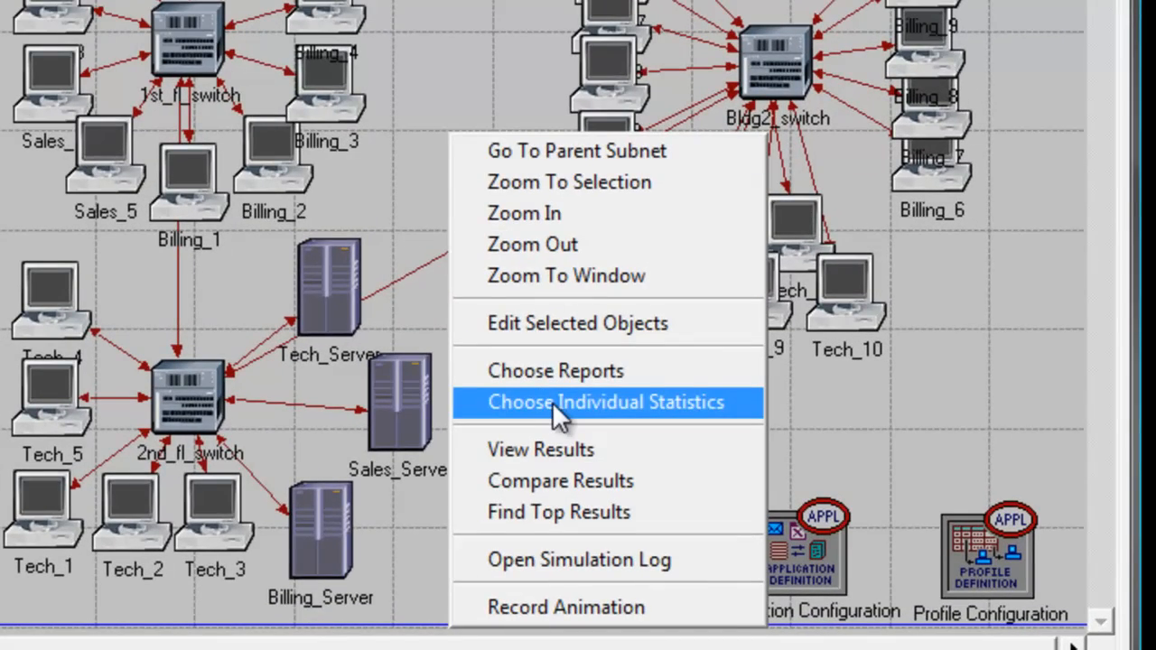
left_click(605, 401)
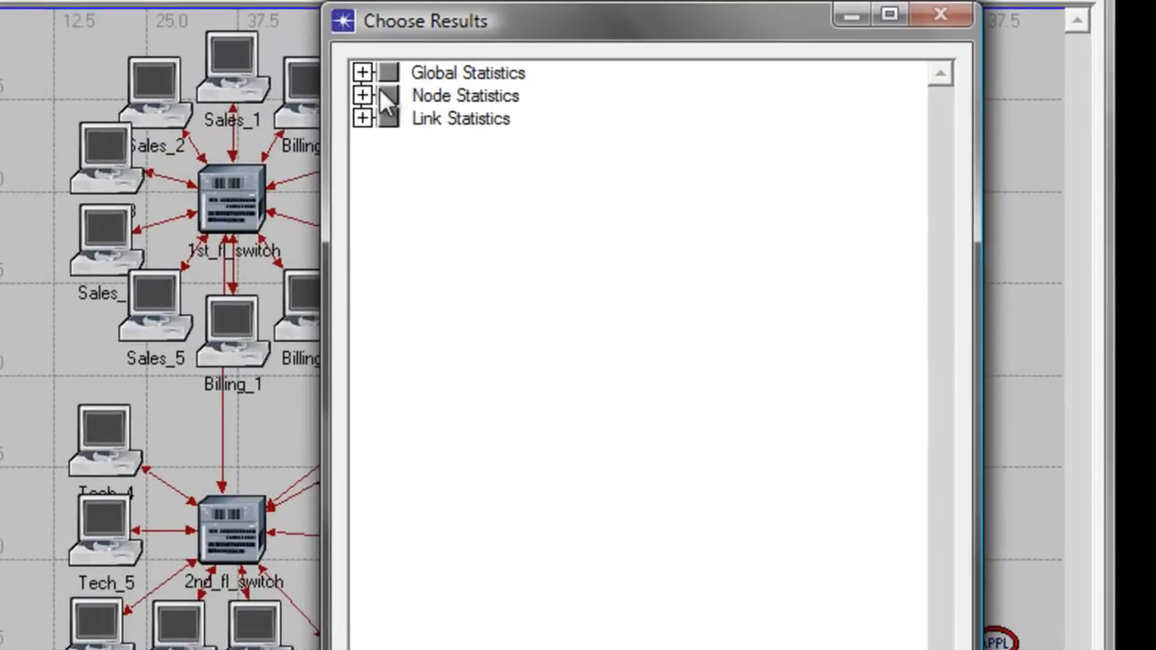
left_click(361, 94)
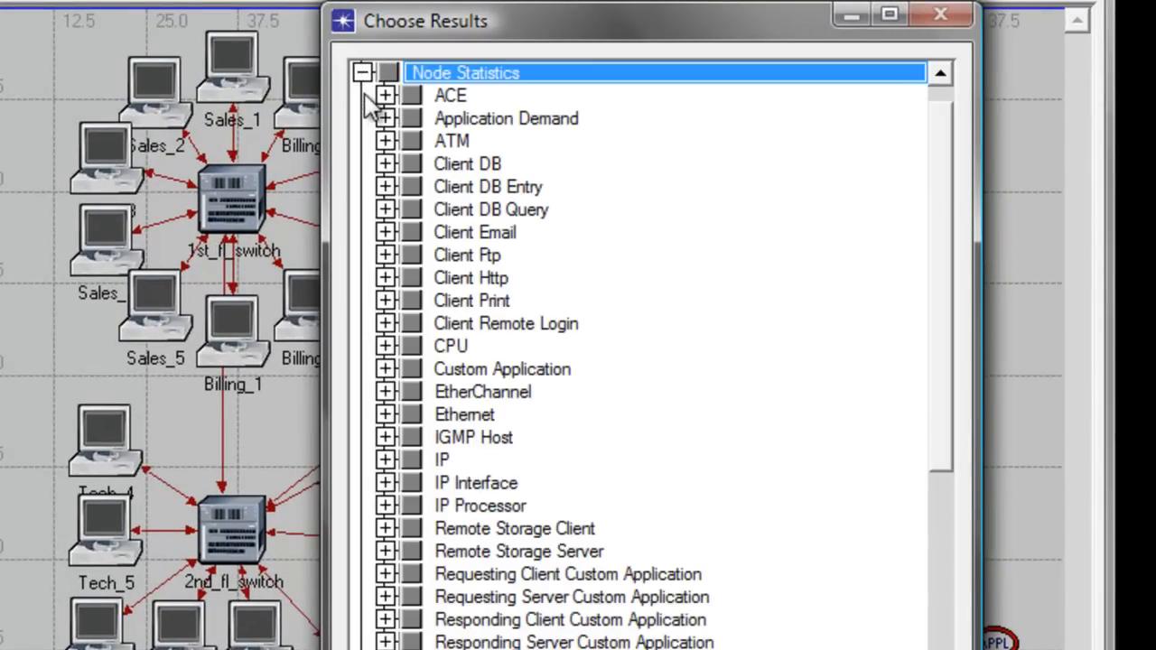
mouse_move(939, 454)
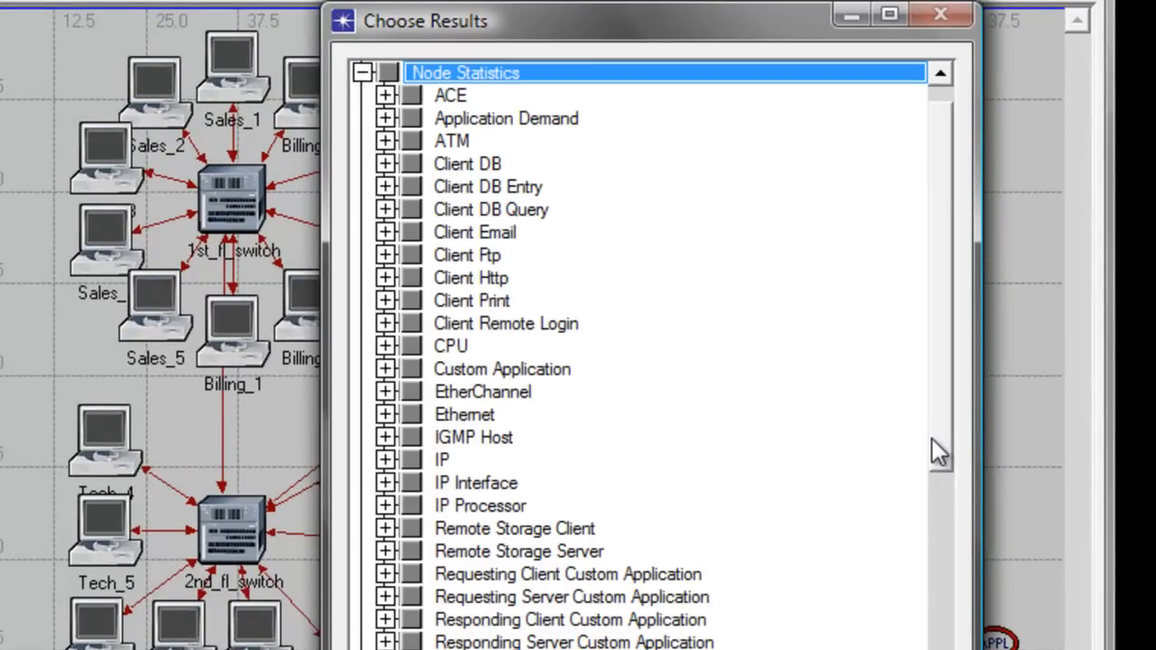
Step: Collect Traffic Received (bytes/sec) under the Server DB node statistics
scroll("down", 3)
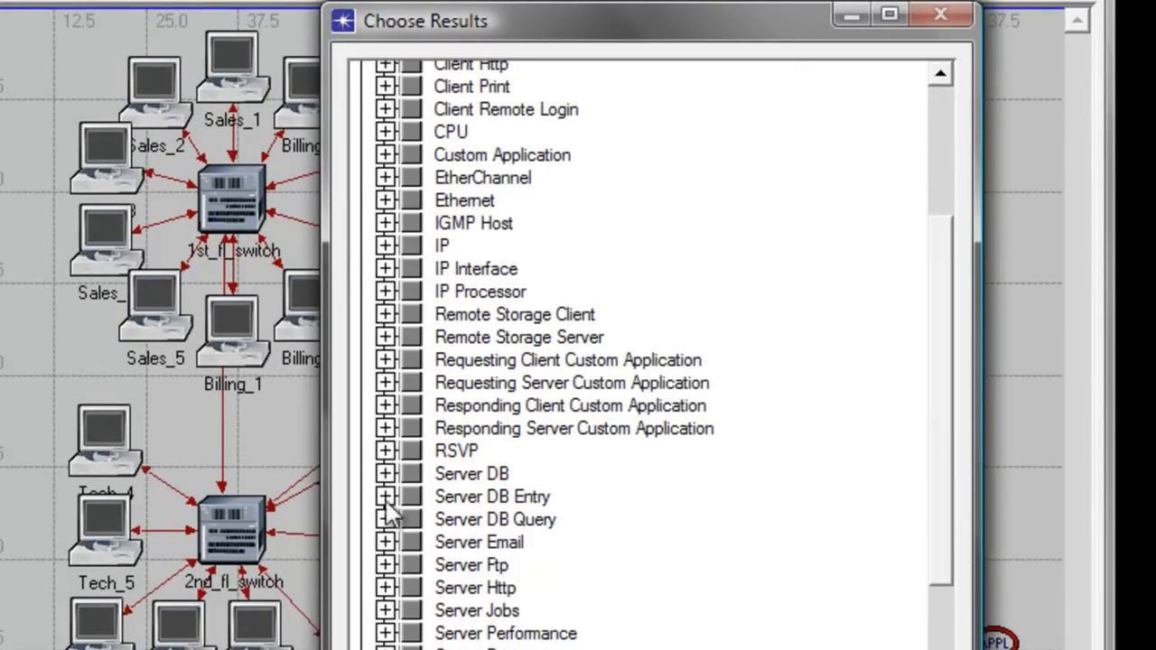
left_click(386, 473)
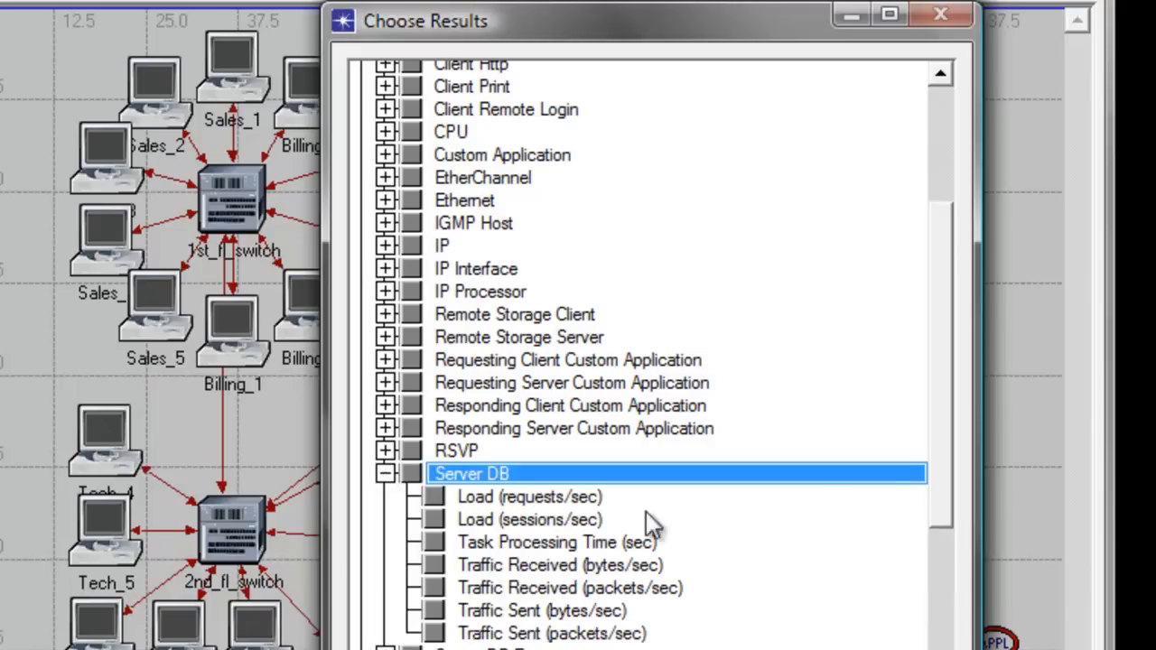
scroll("down", 3)
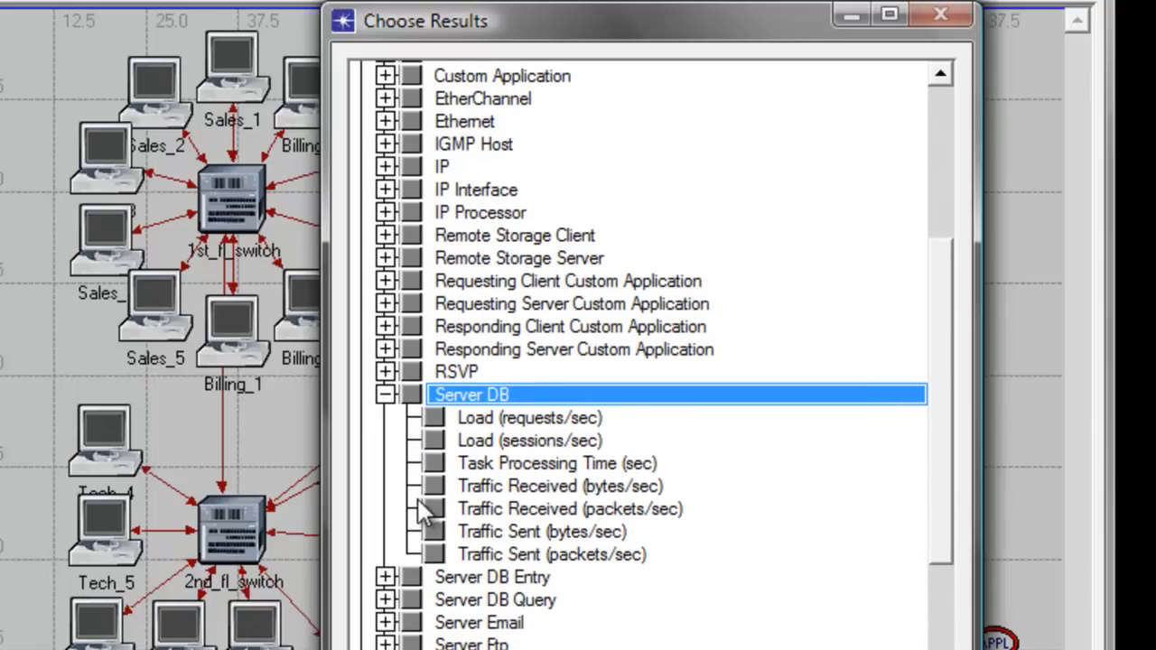
left_click(434, 486)
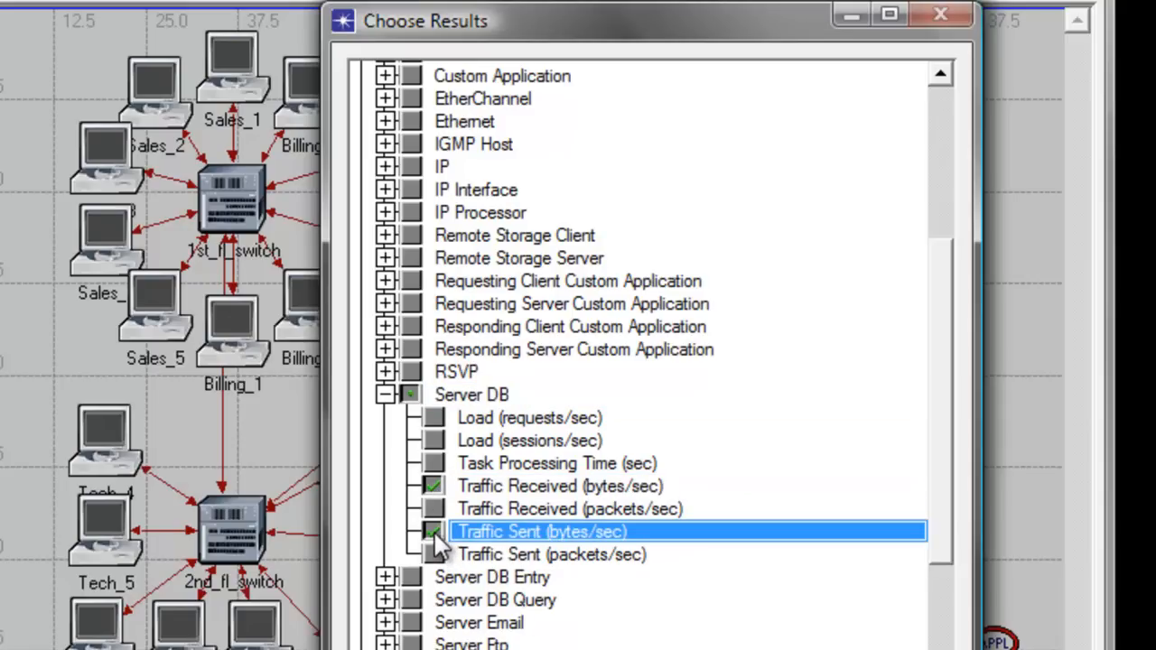
Step: Collect Traffic Received (bytes/sec) for Server Email and the Server Http traffic statistic
scroll("down", 3)
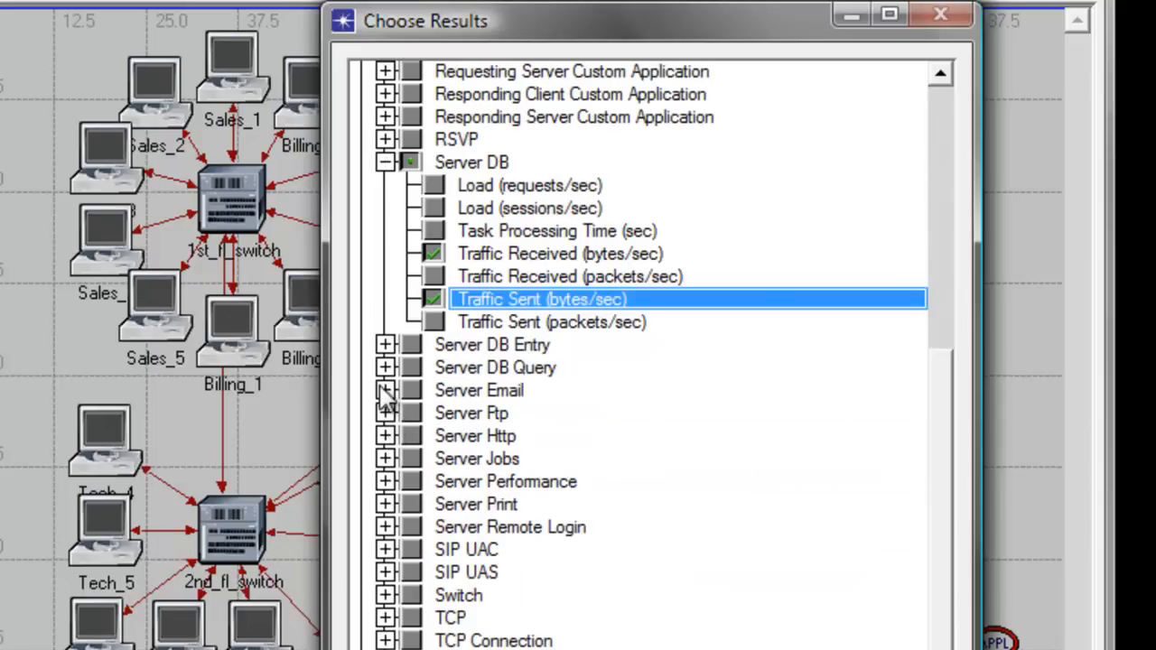
left_click(387, 390)
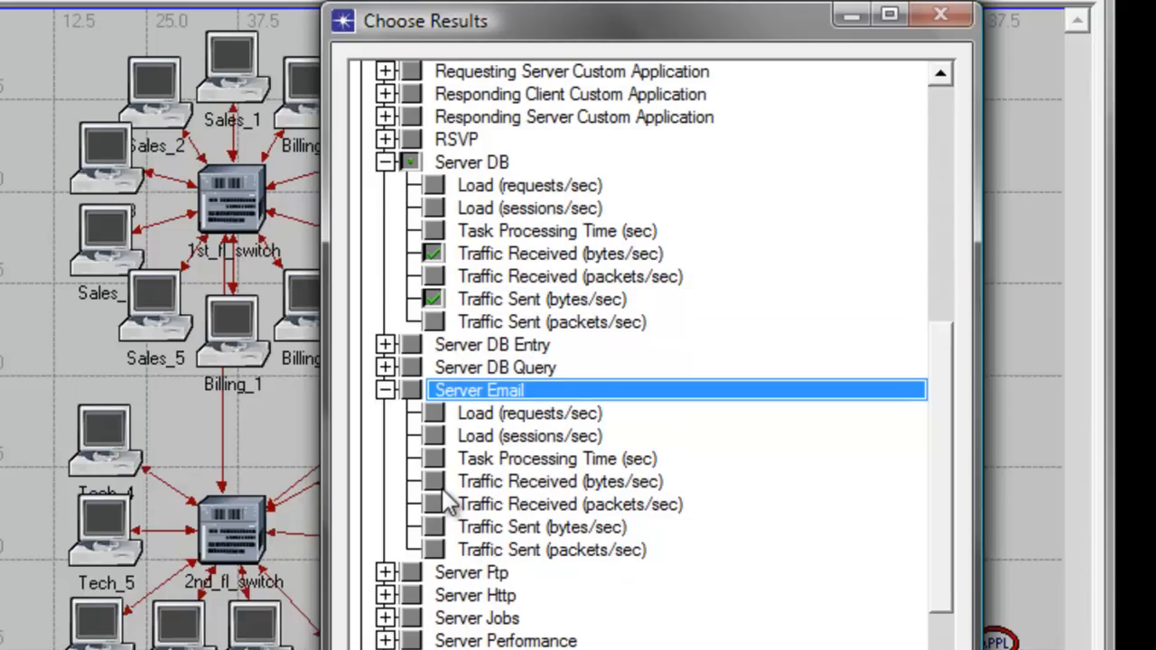
left_click(433, 481)
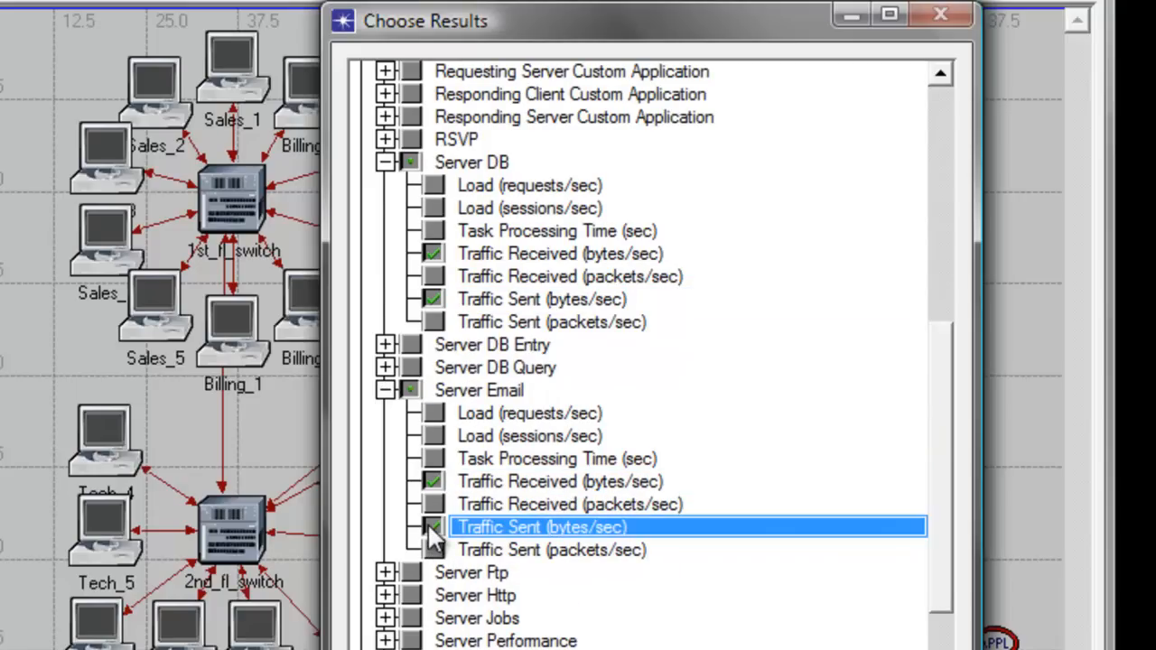
scroll("down", 3)
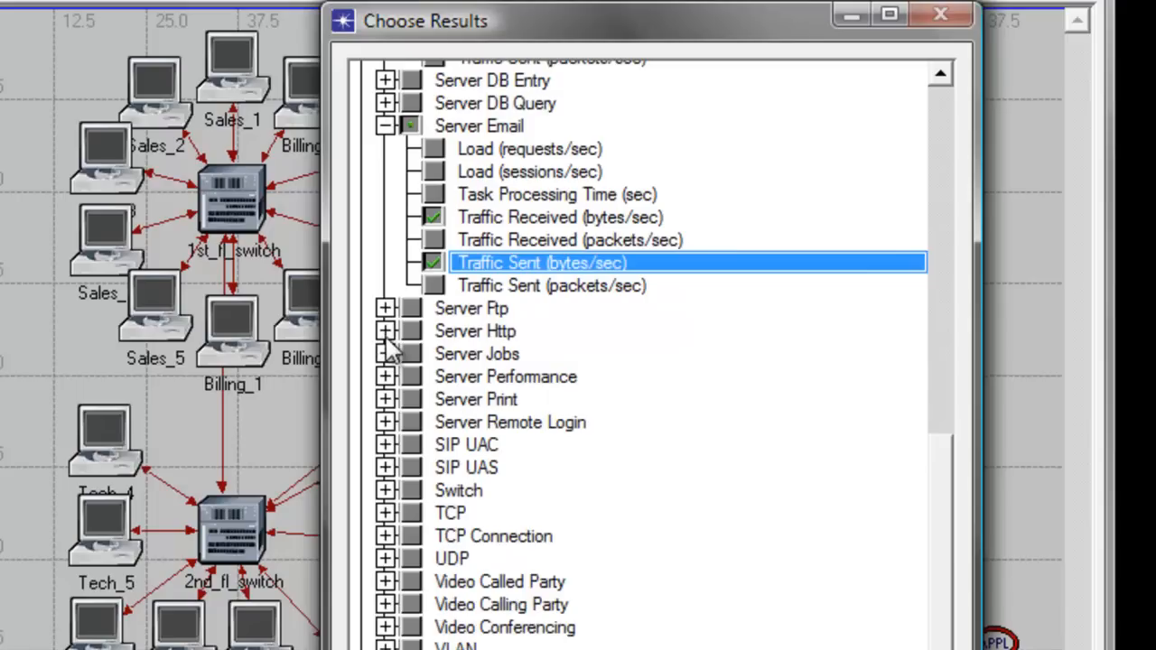
left_click(387, 331)
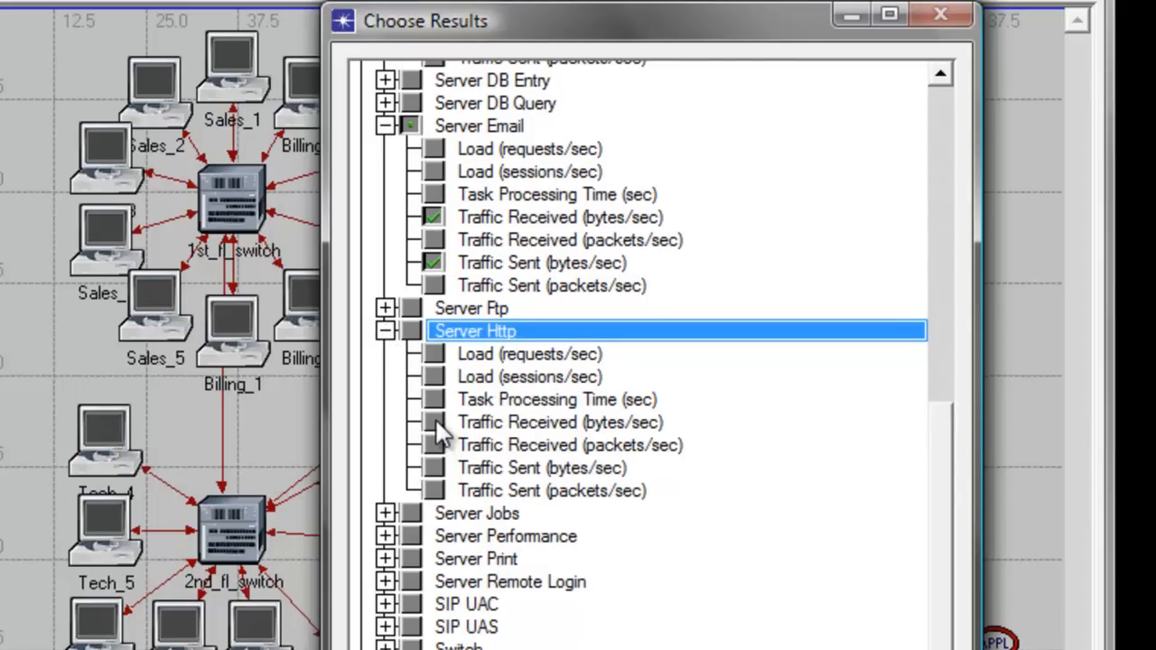
left_click(434, 422)
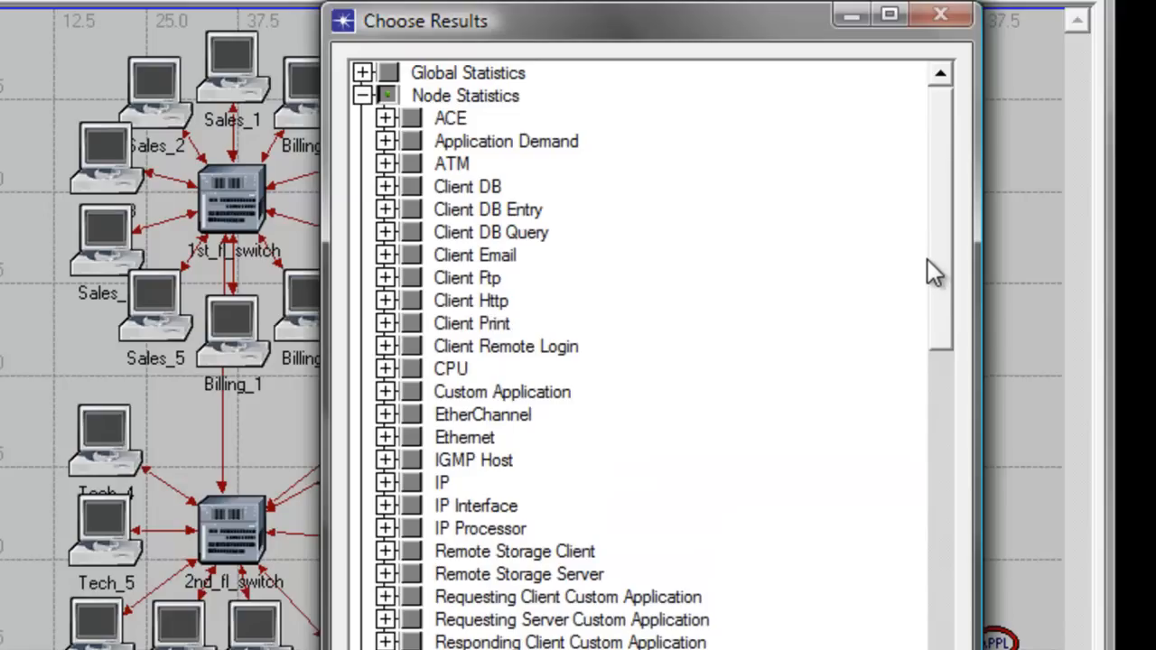
Step: Expand Global Statistics > Ethernet to reach the Delay (sec) statistic
left_click(361, 72)
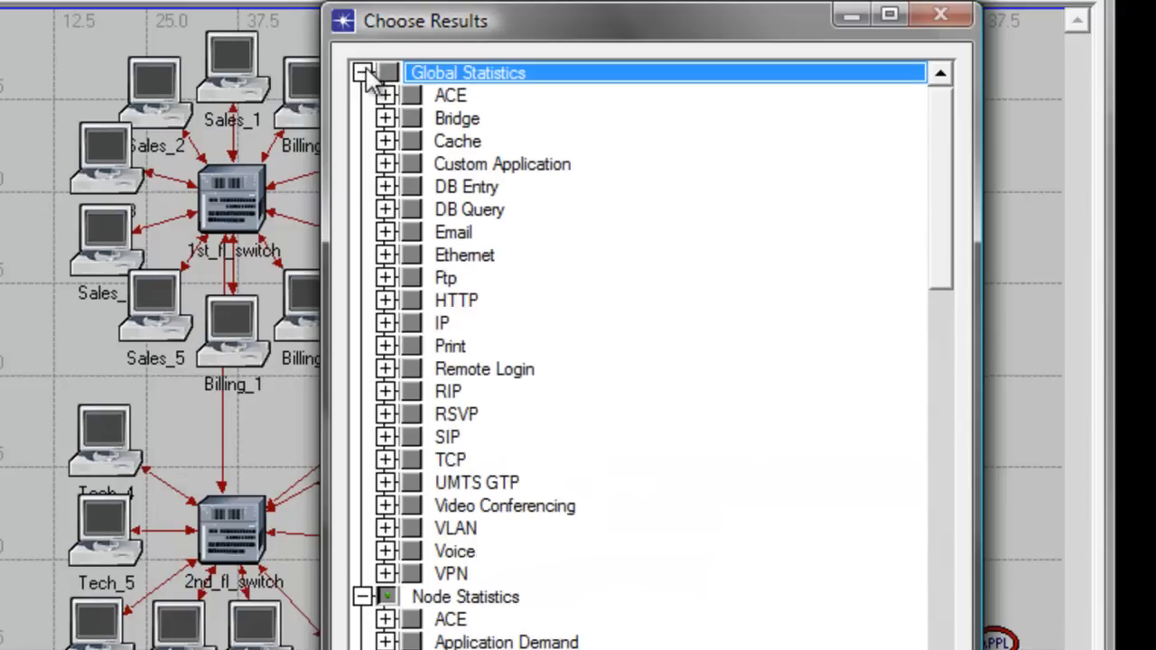
left_click(387, 254)
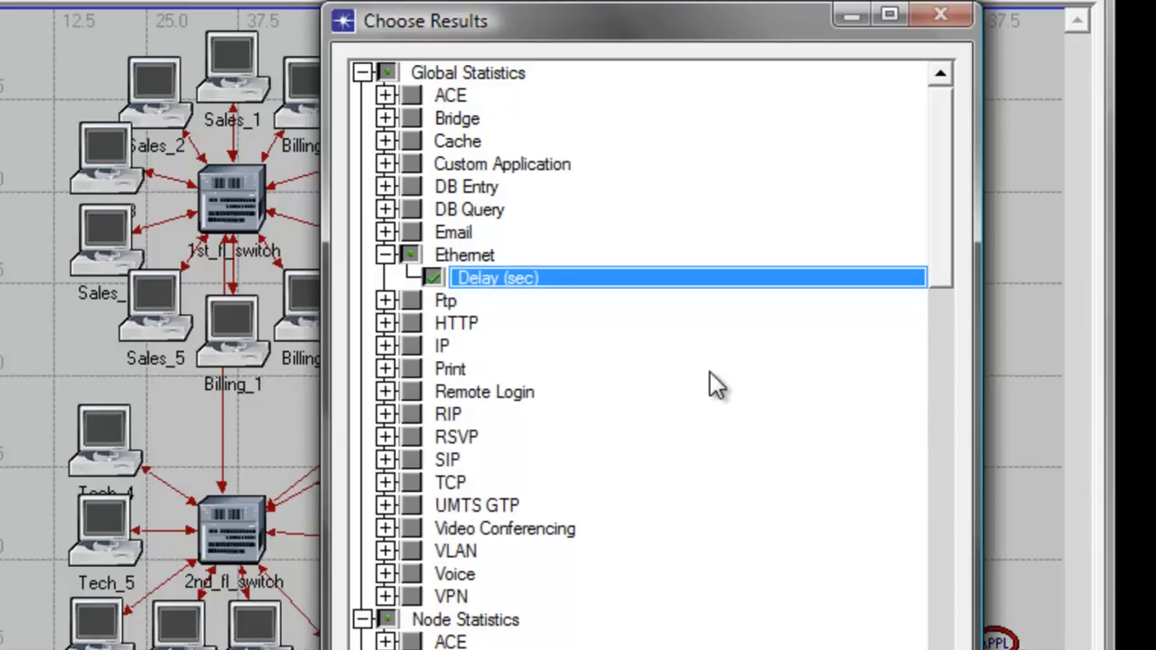
mouse_move(946, 264)
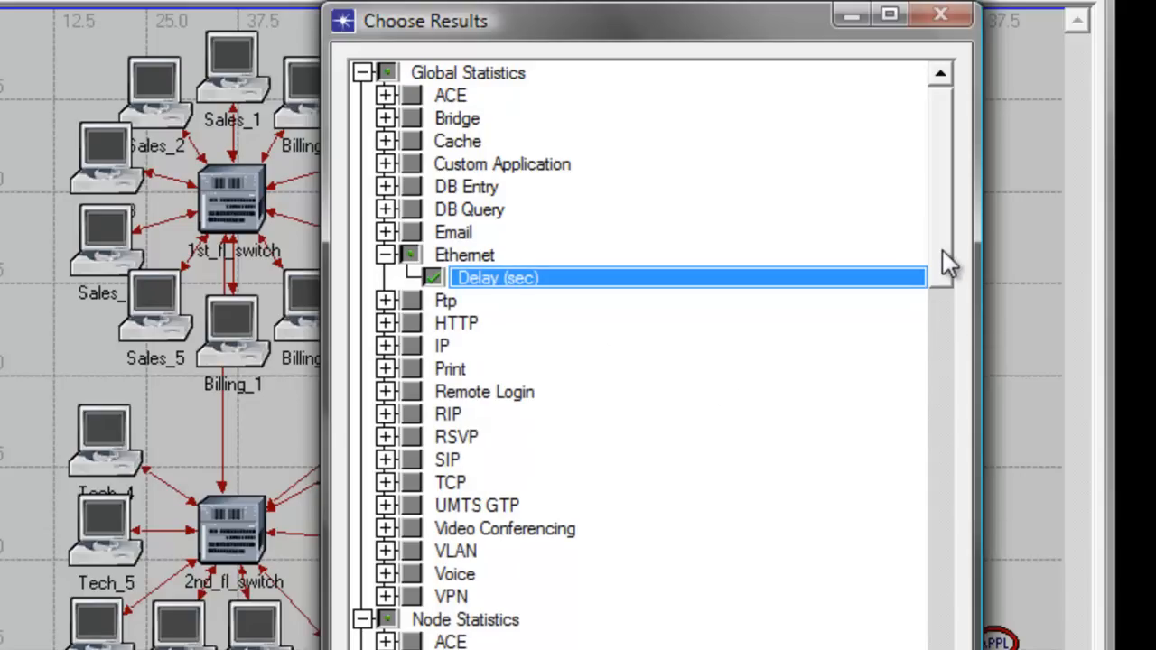
scroll("down", 3)
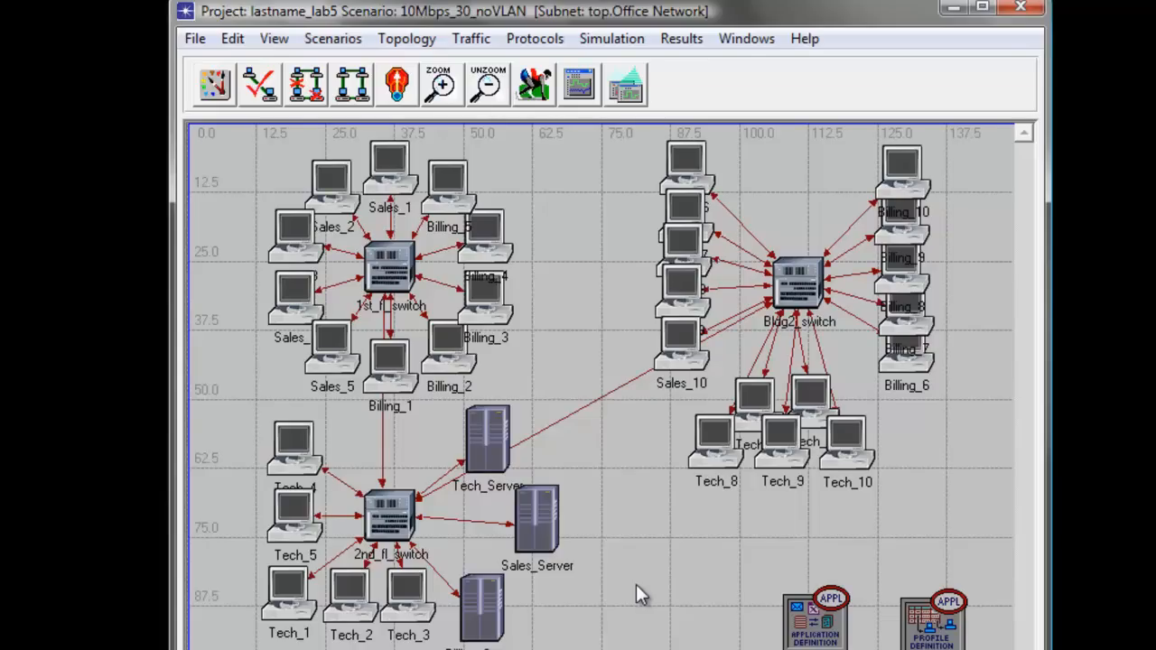
mouse_move(401, 408)
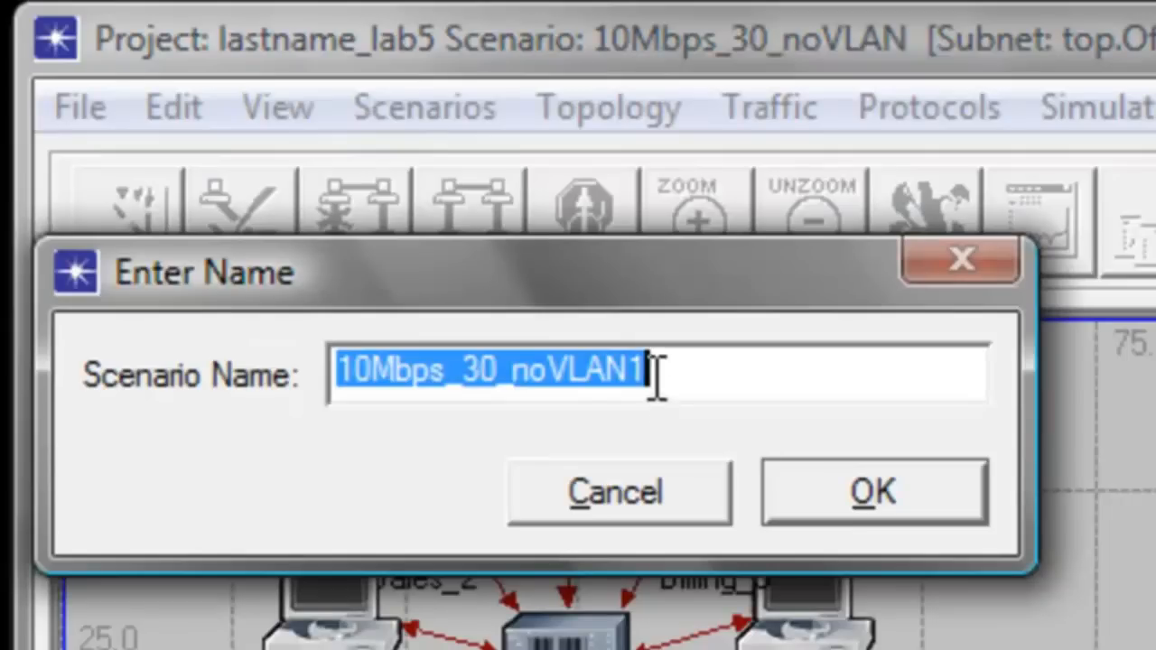
mouse_move(556, 371)
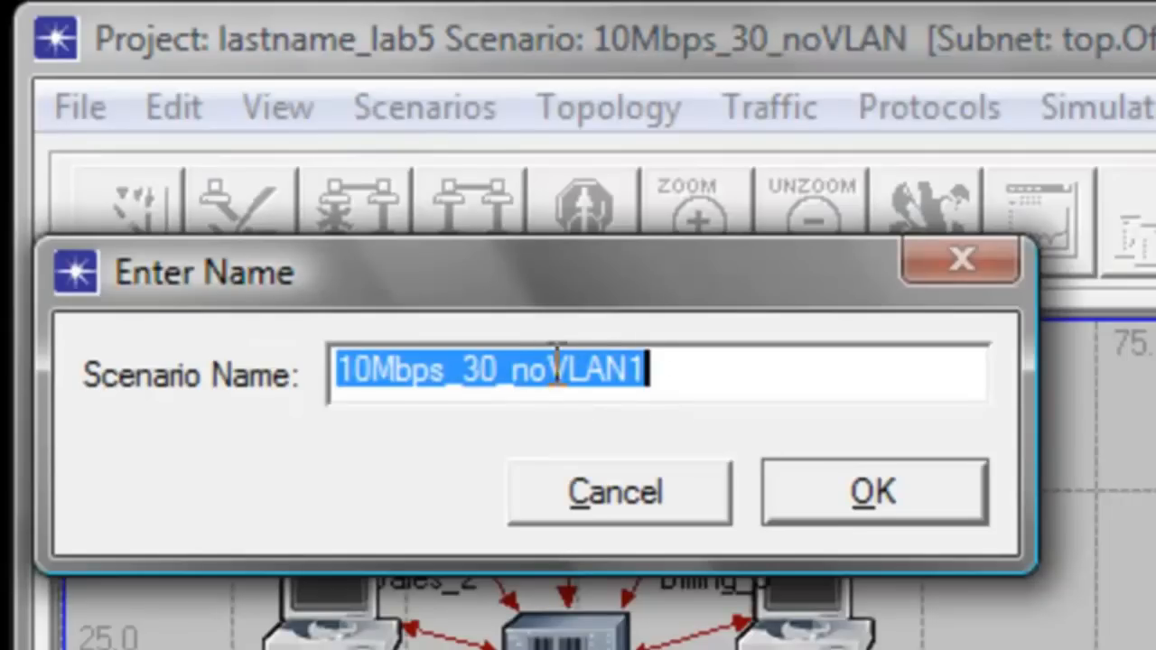
Step: Edit the scenario name, replacing 'no' with 'with' to get 10Mbps_30_withVLAN1
left_click(556, 370)
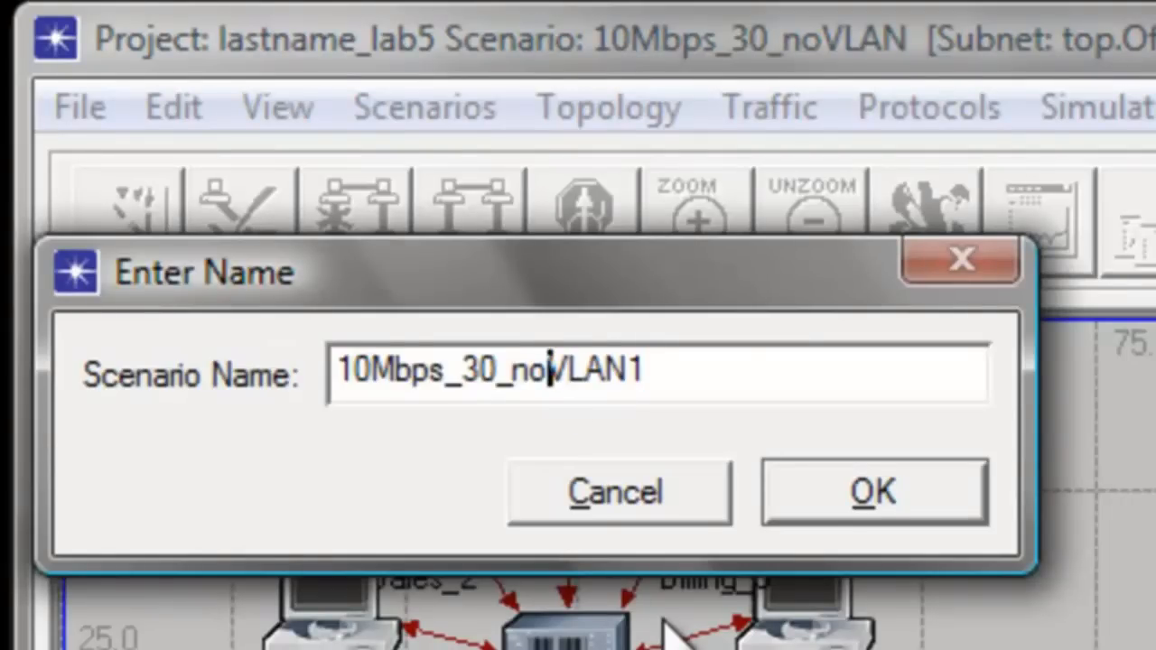
key("Backspace")
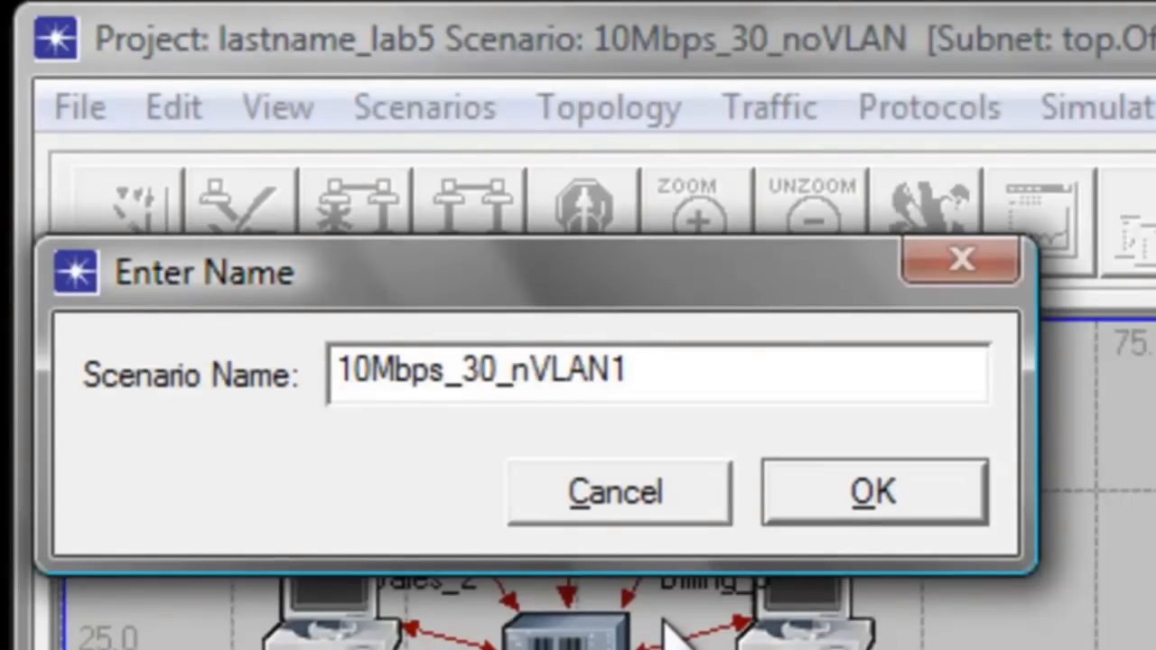
key("Backspace")
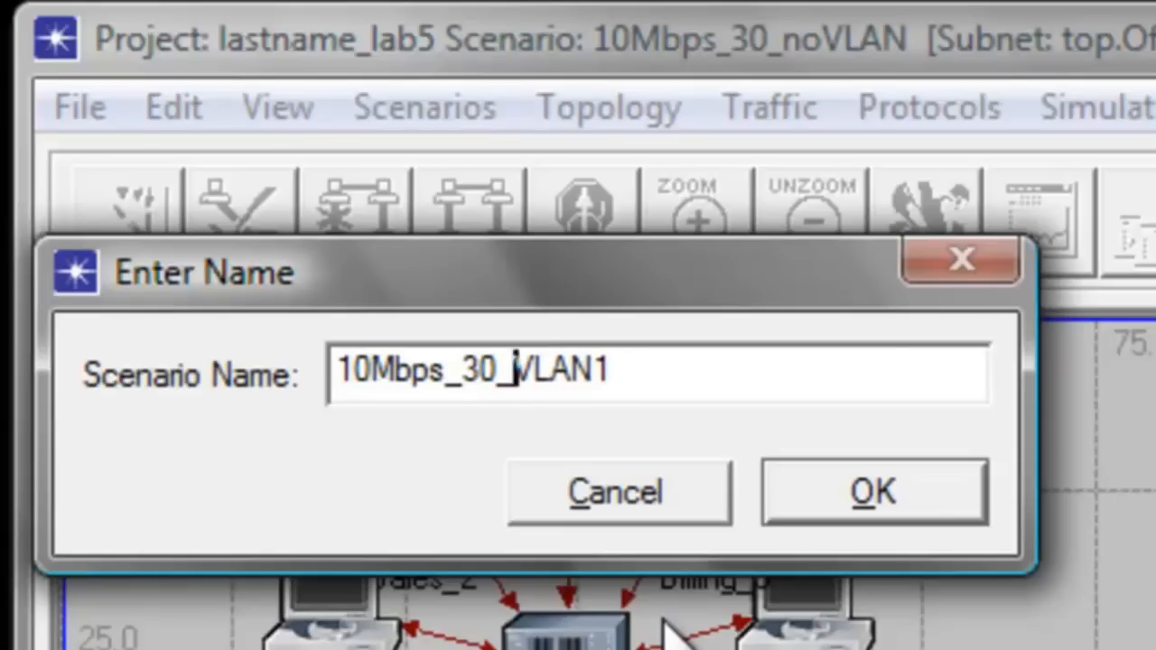
type("with")
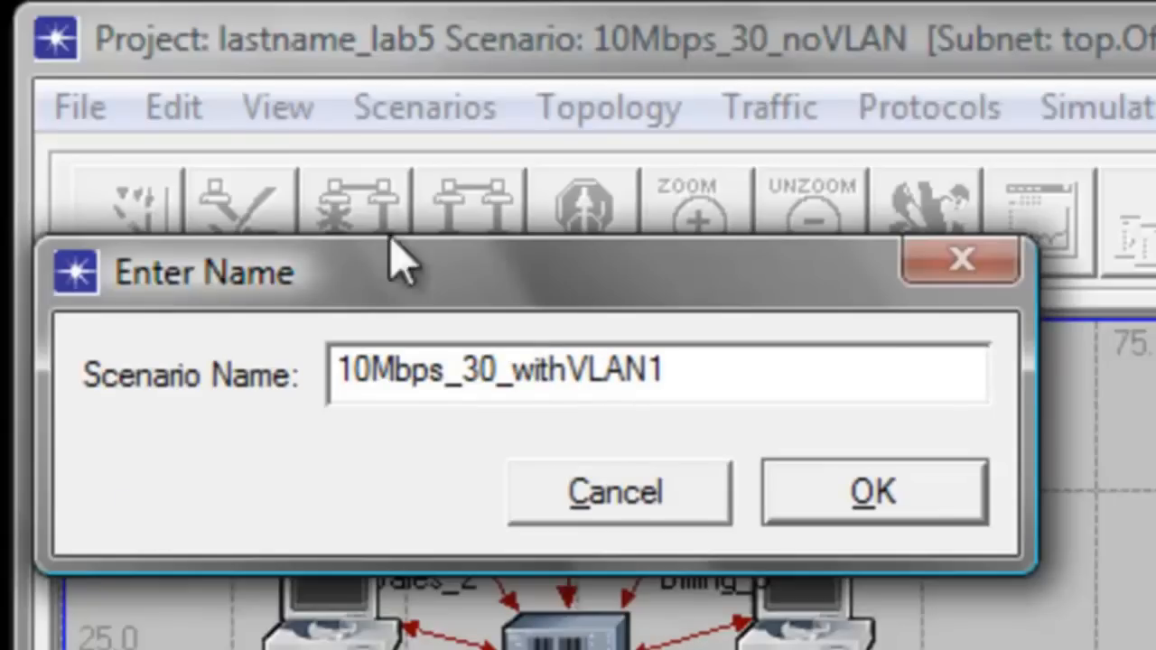
mouse_move(744, 484)
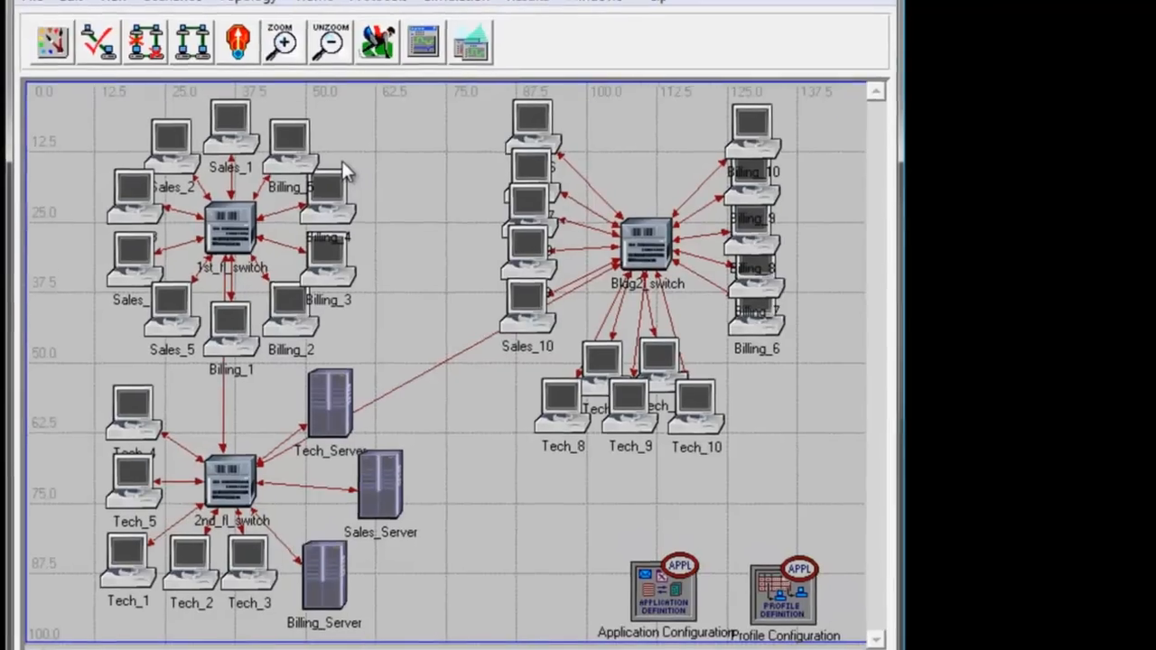
scroll("down", 3)
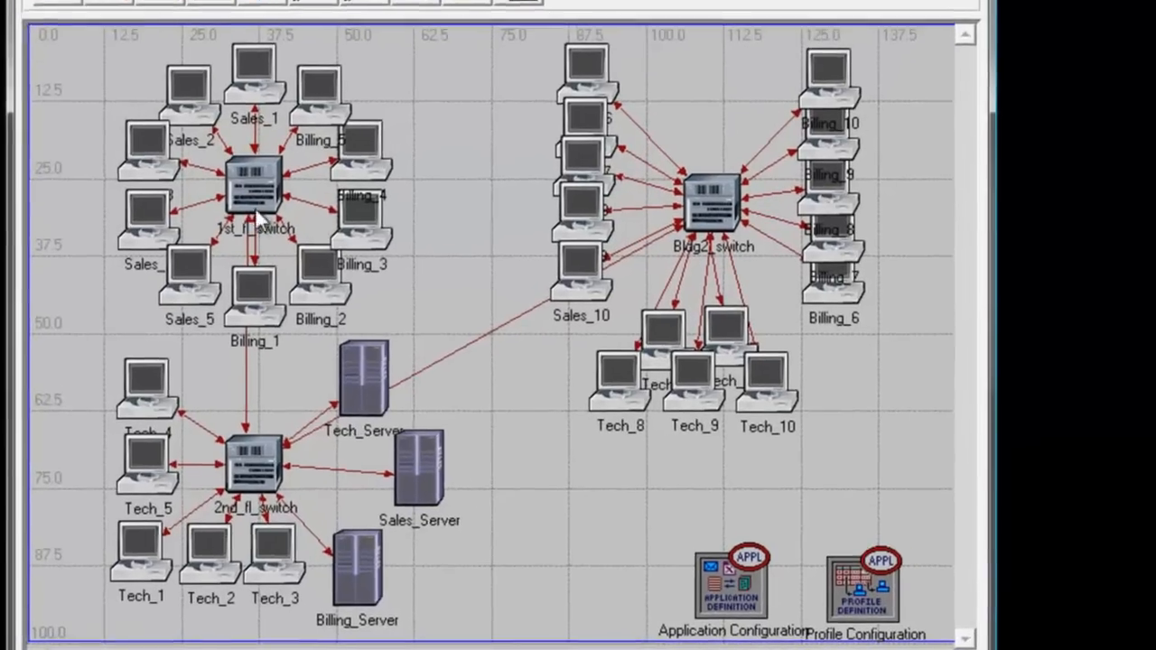
Step: Select all switches similar to 1st_fl_switch and bring up their Attributes
right_click(255, 184)
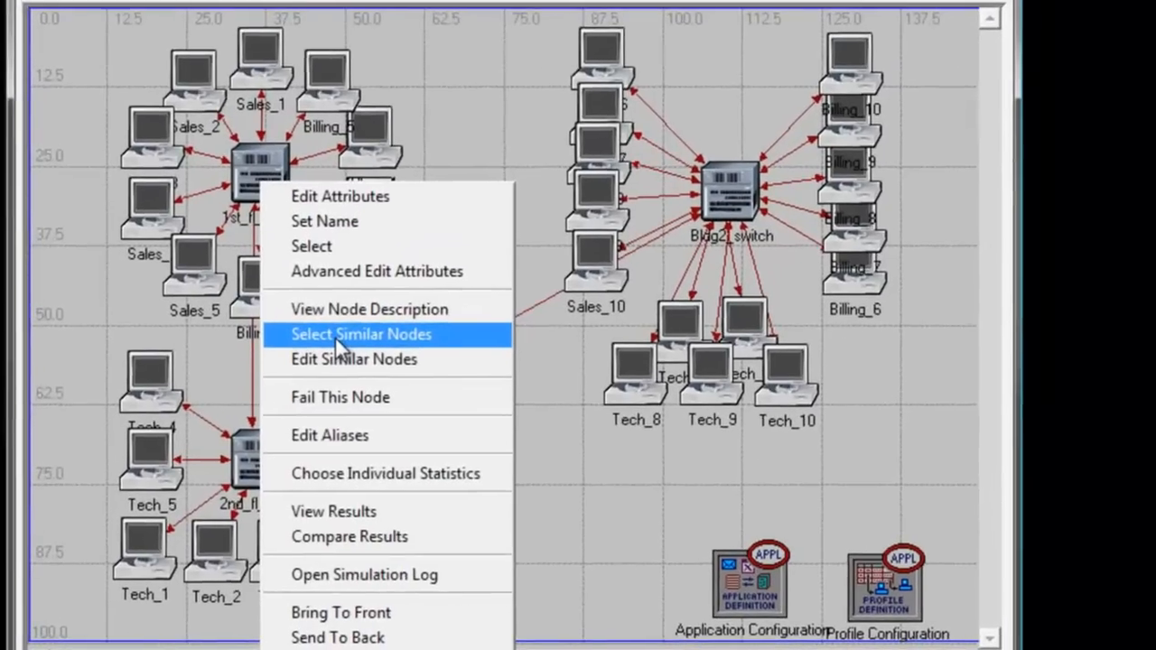
left_click(361, 334)
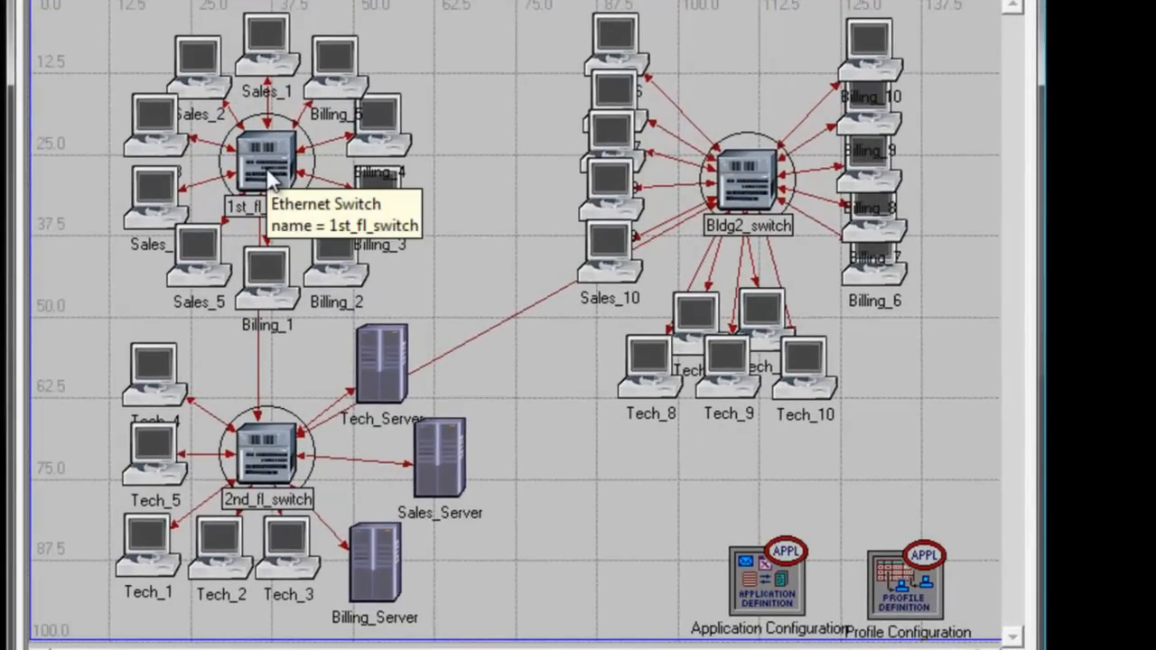
right_click(268, 162)
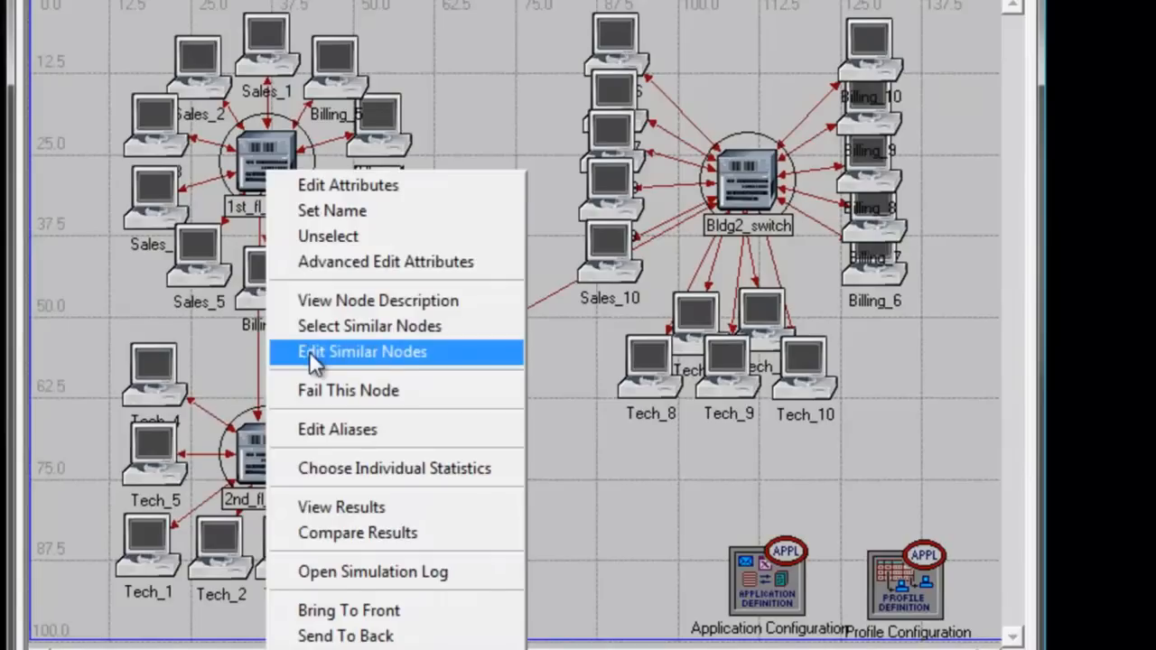
mouse_move(361, 185)
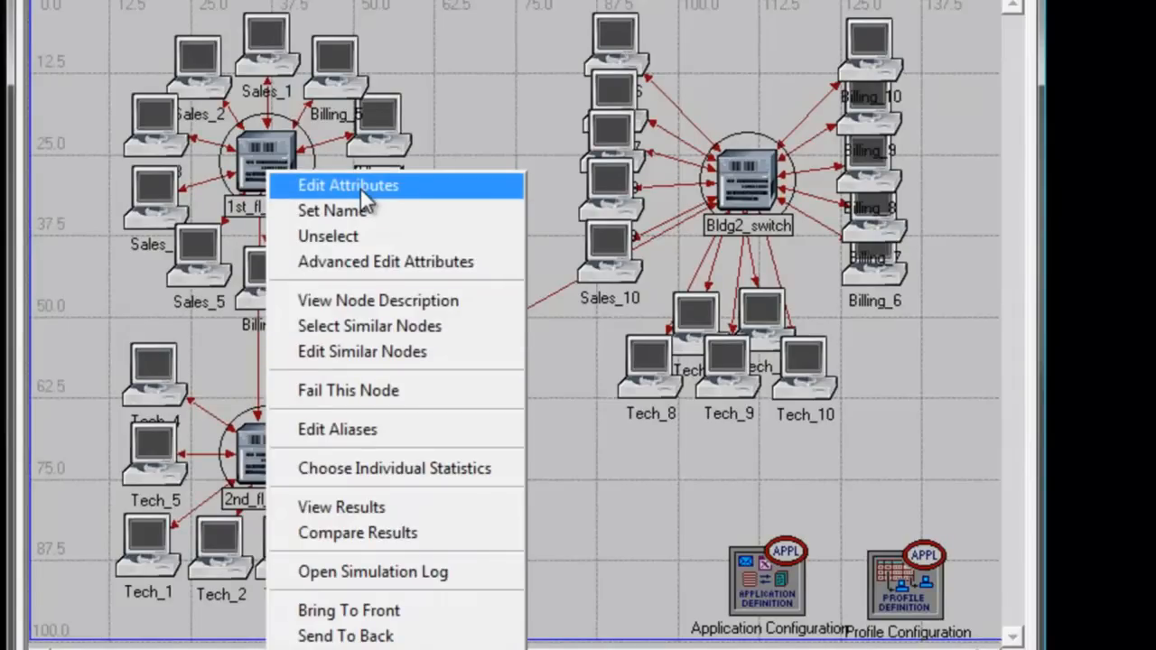
left_click(346, 184)
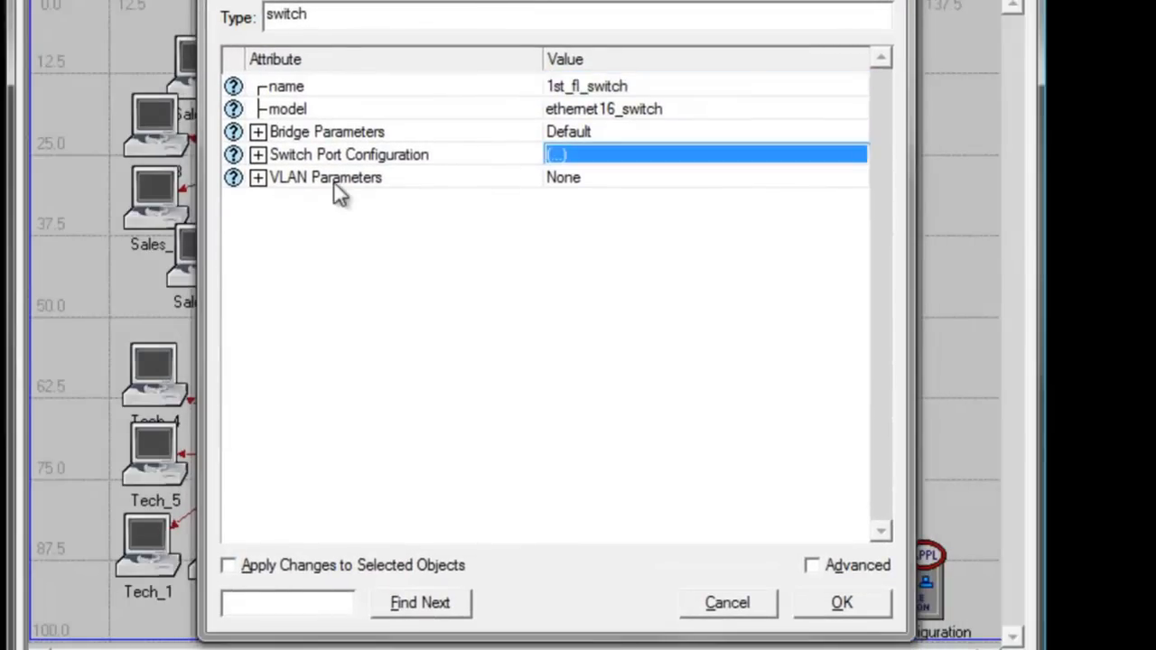
mouse_move(470, 206)
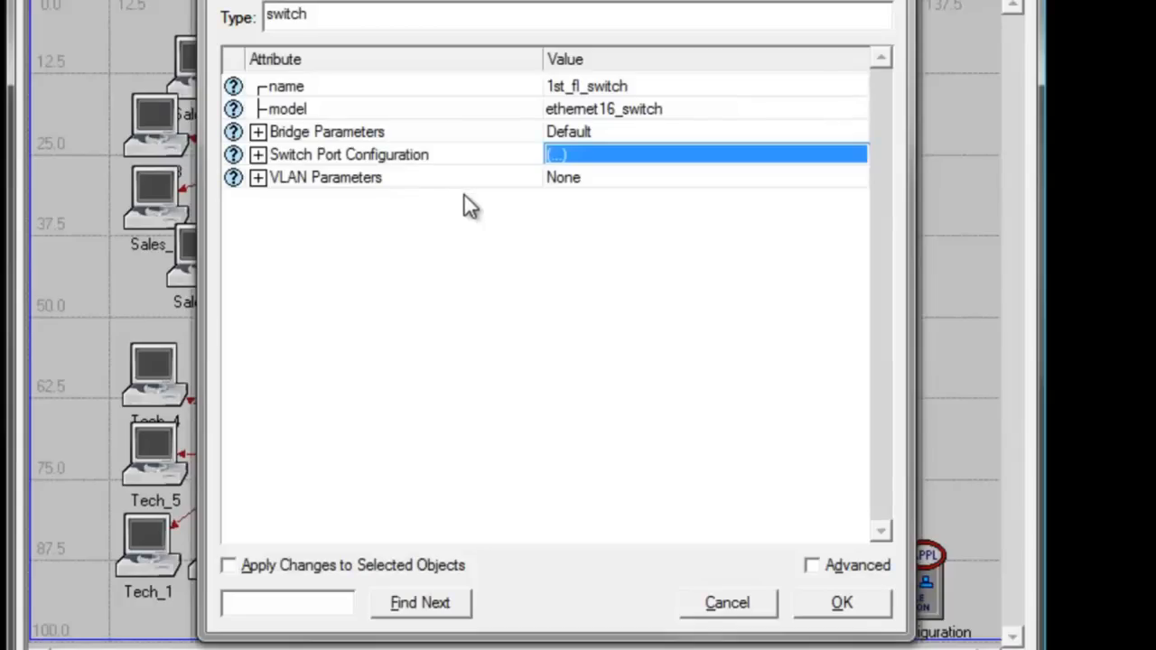
Step: Choose Edit... on VLAN Parameters to reach the VLAN Parameters table
left_click(705, 177)
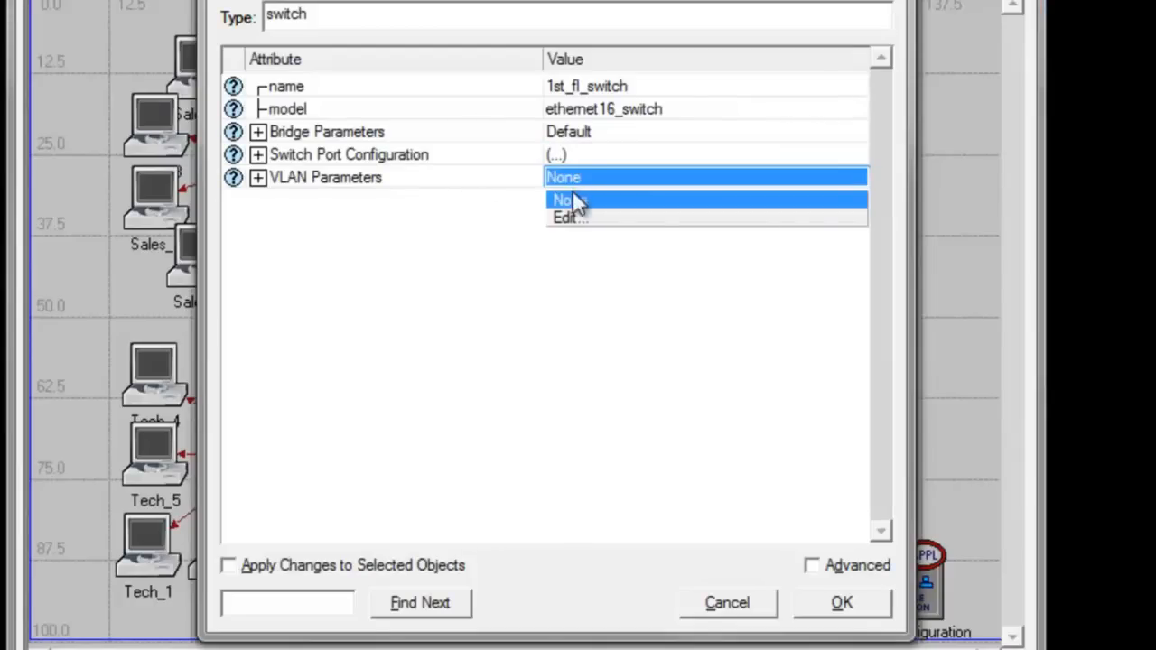
left_click(569, 217)
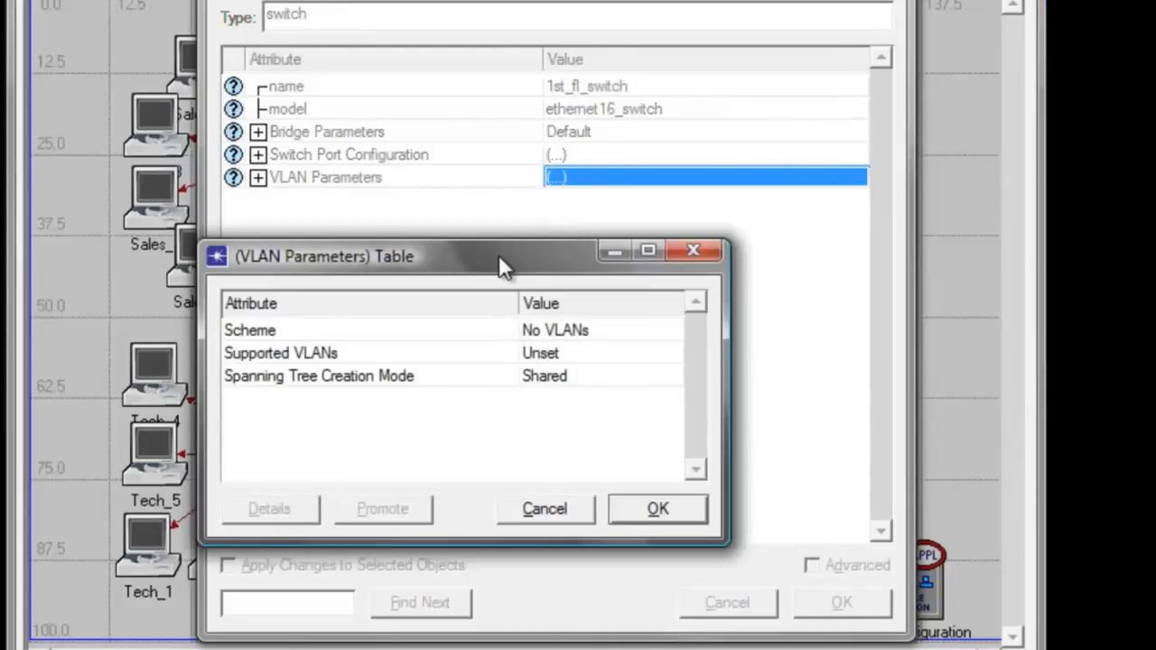
Step: Set Scheme to Port-Based VLAN and choose Edit... on Supported VLANs
left_click_drag(503, 256, 553, 246)
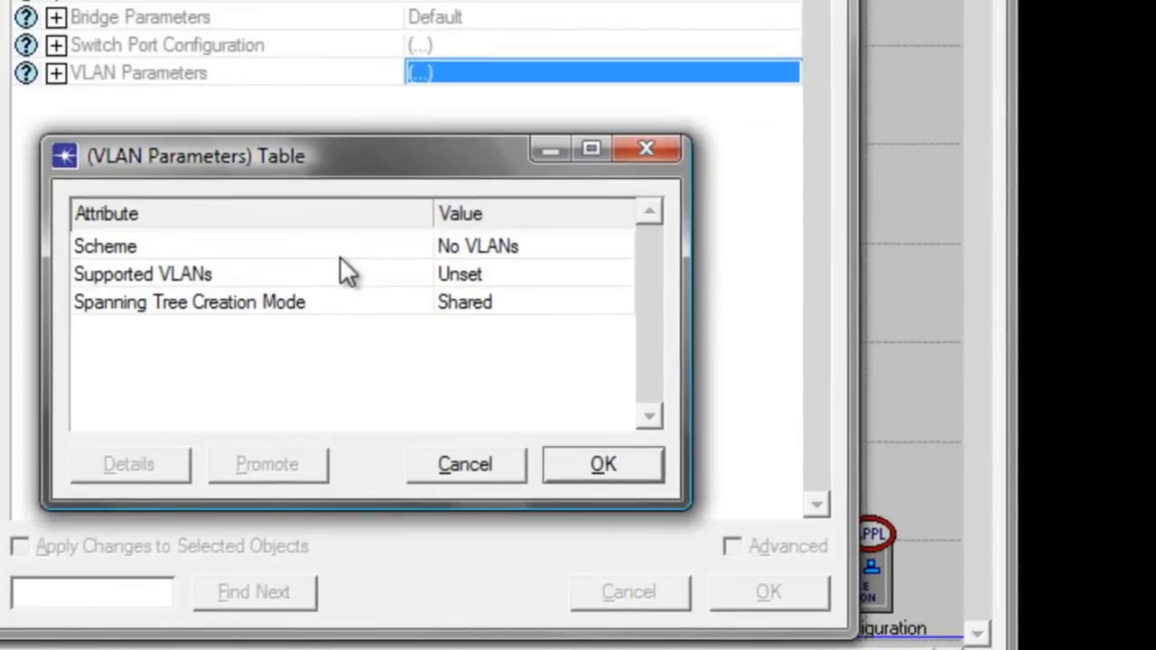
mouse_move(466, 271)
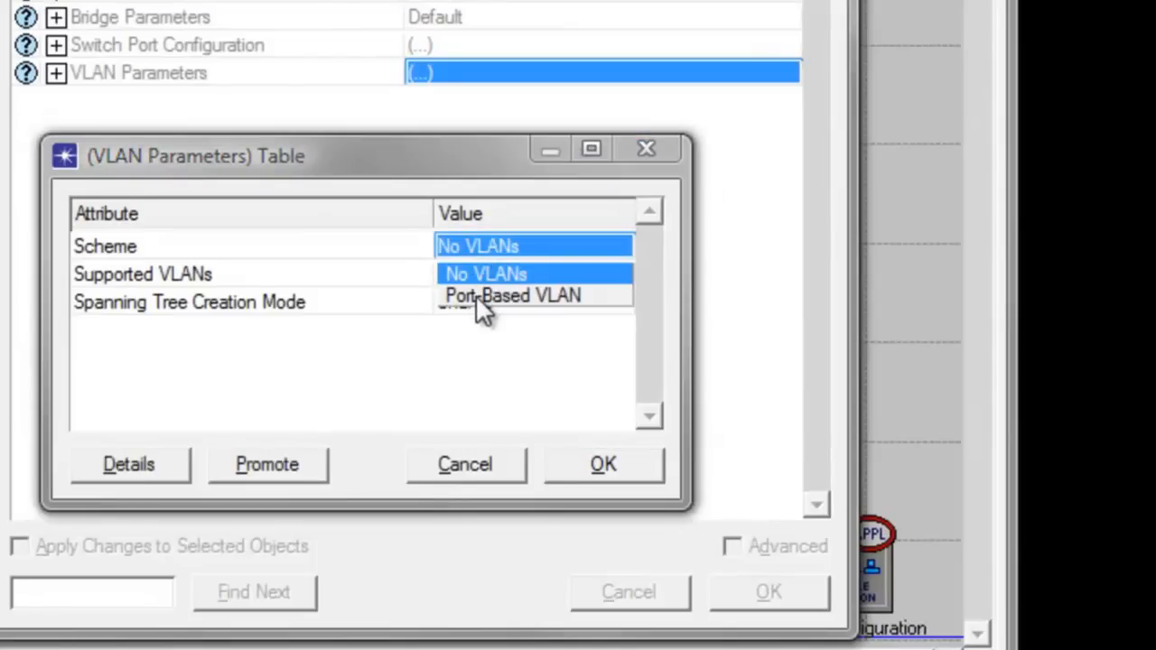
left_click(513, 296)
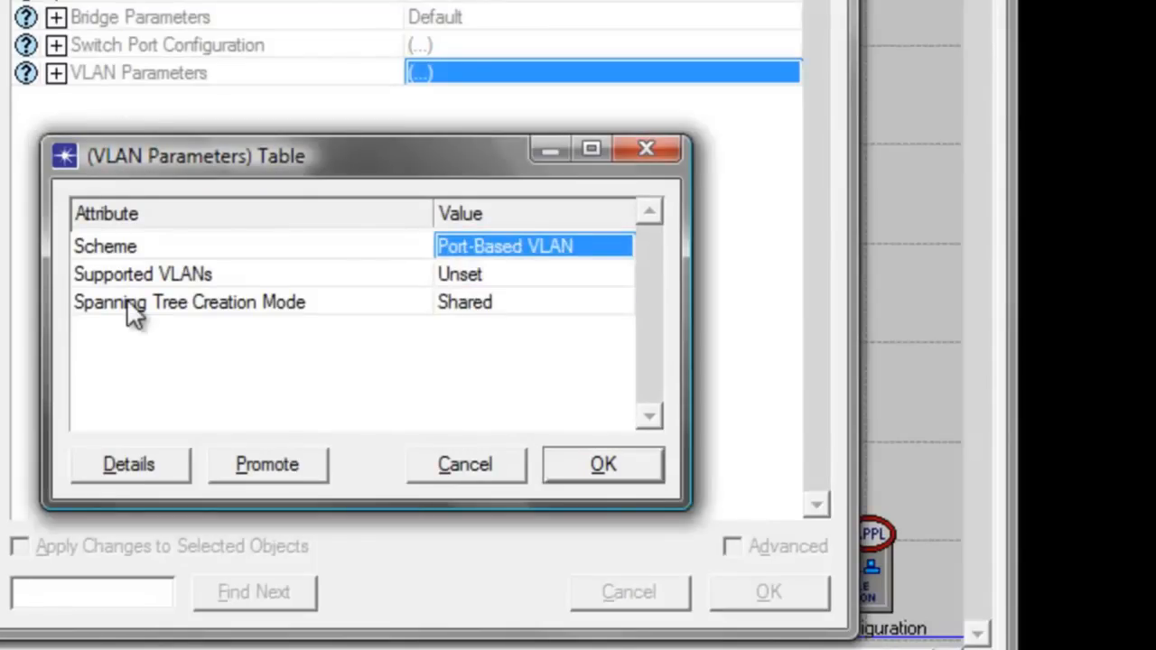
mouse_move(184, 280)
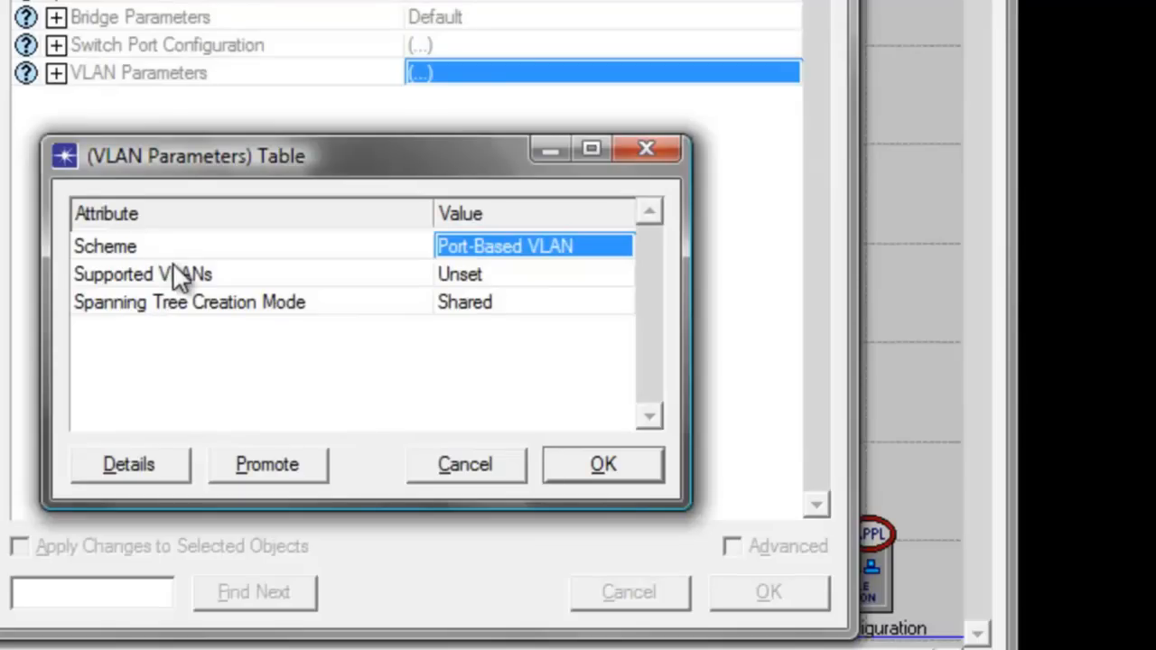
mouse_move(166, 286)
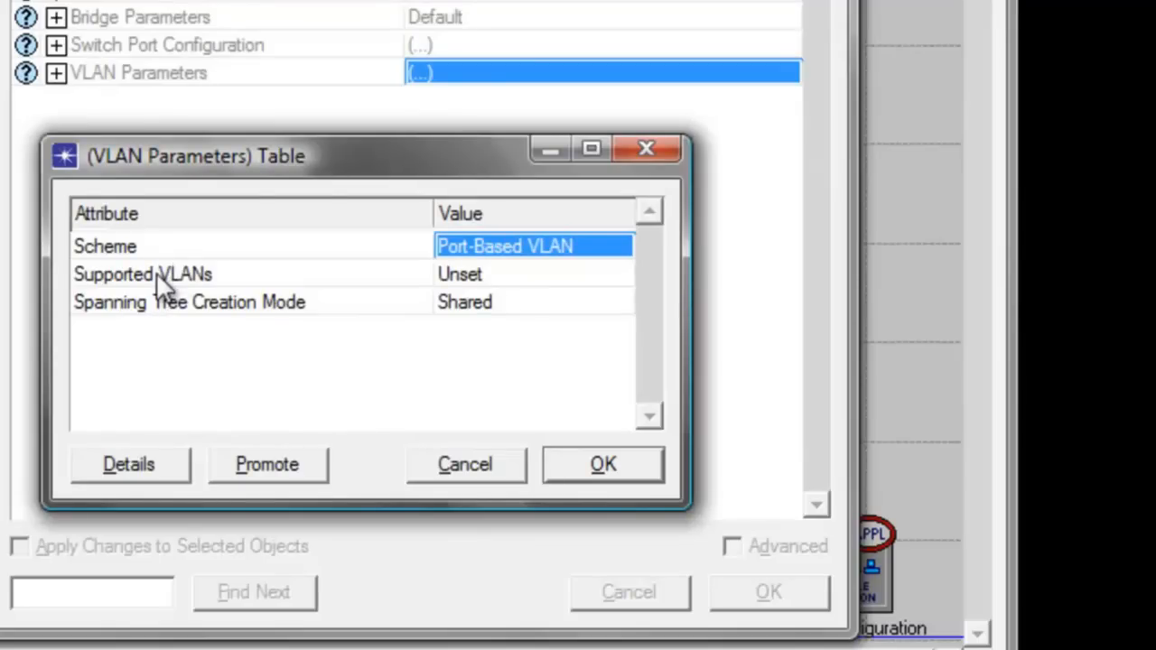
mouse_move(506, 269)
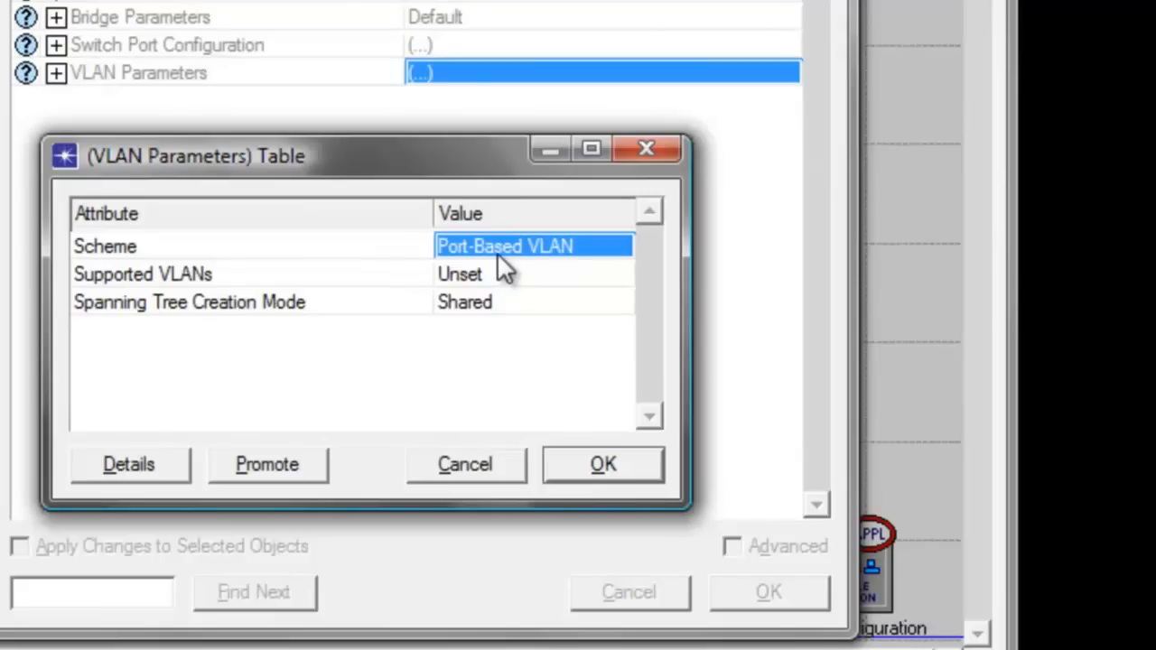
mouse_move(298, 388)
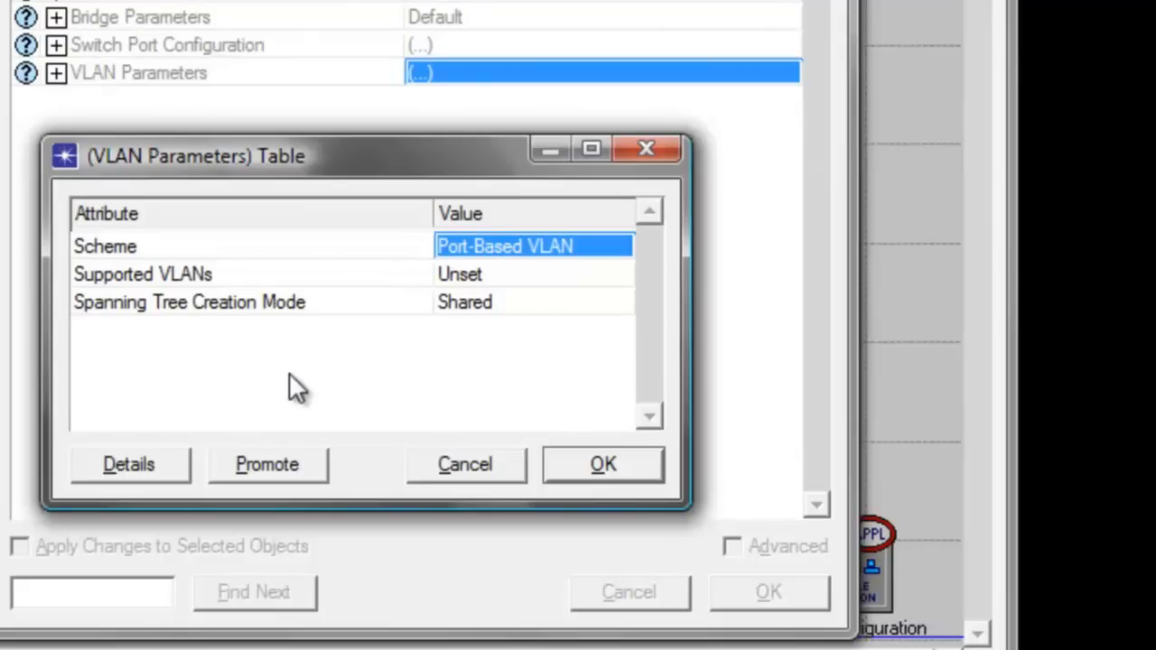
mouse_move(166, 303)
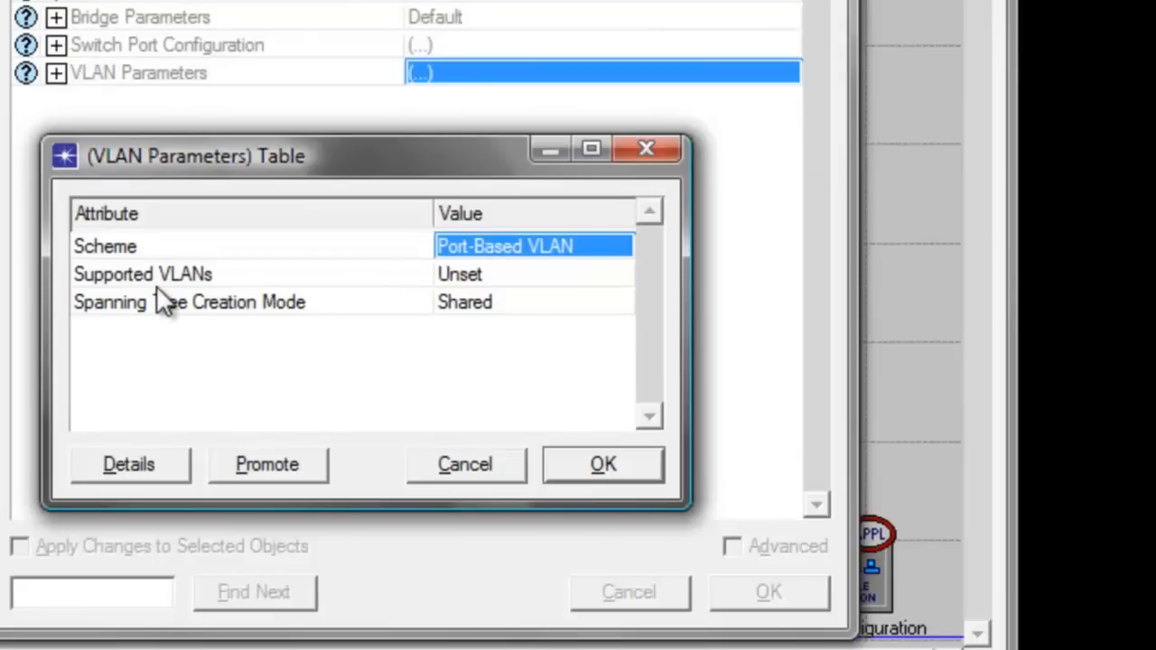
mouse_move(217, 310)
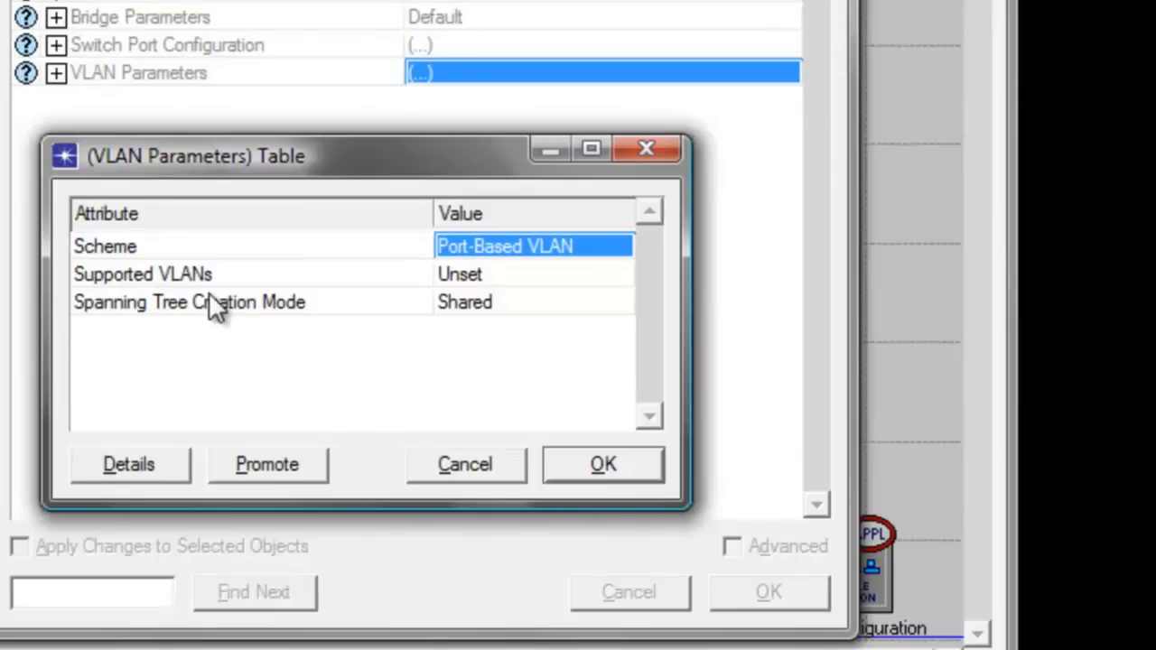
left_click(533, 274)
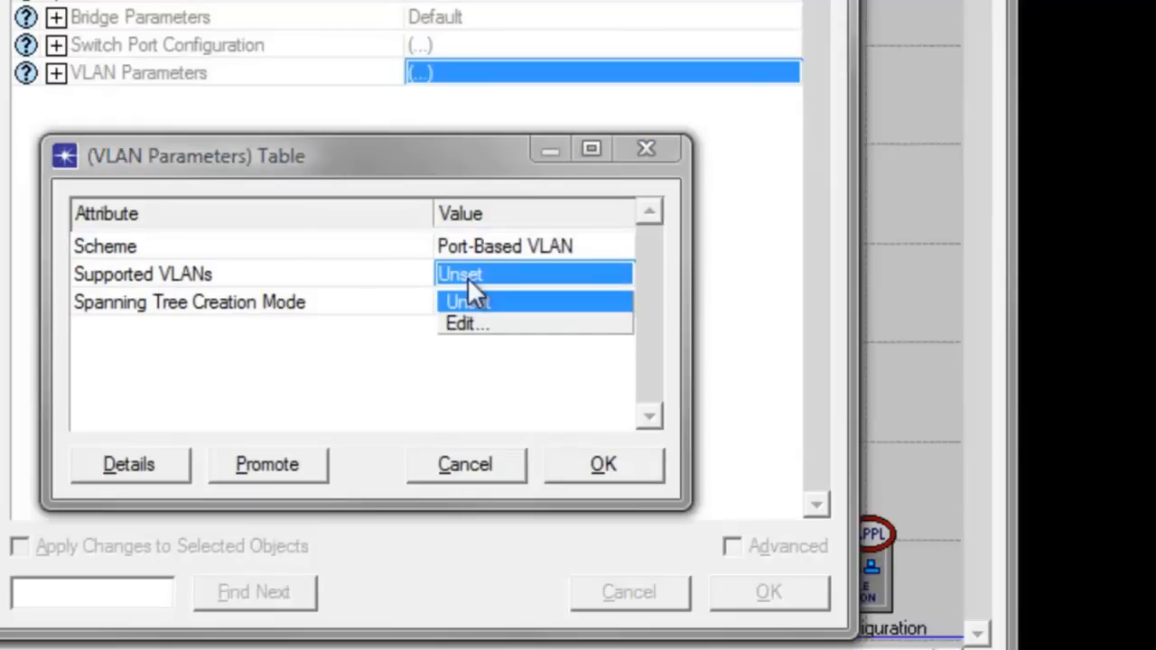
left_click(466, 323)
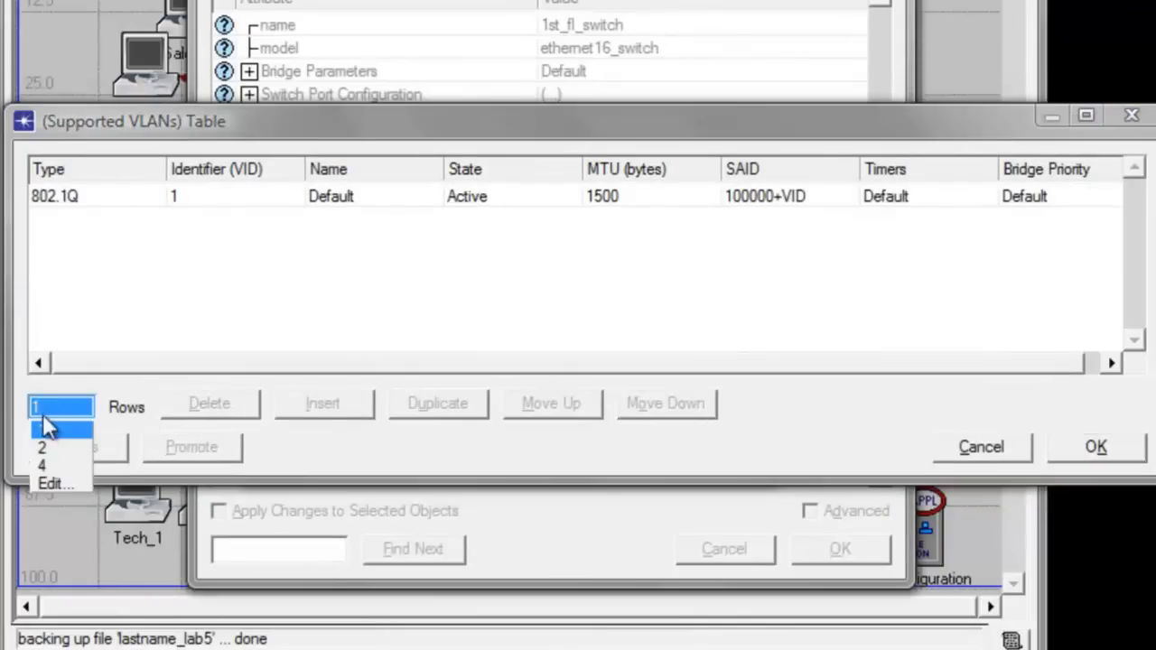
Step: Set Rows to 3 and enter VLAN identifiers 10, 20 and 30
left_click(40, 430)
type("3")
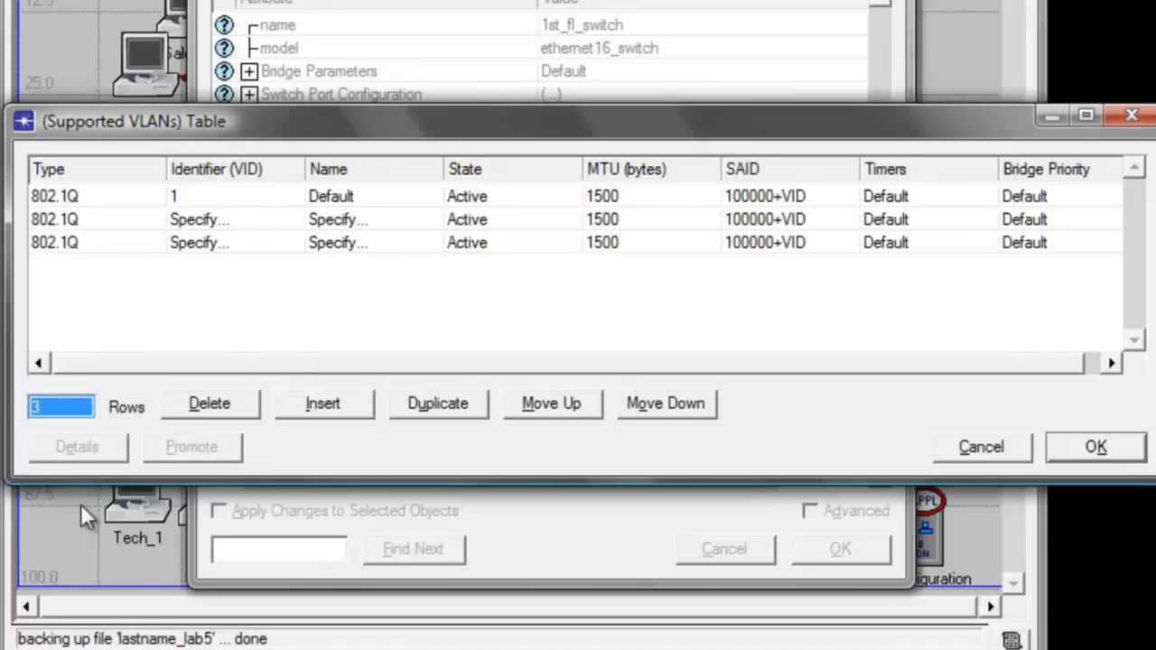
mouse_move(189, 208)
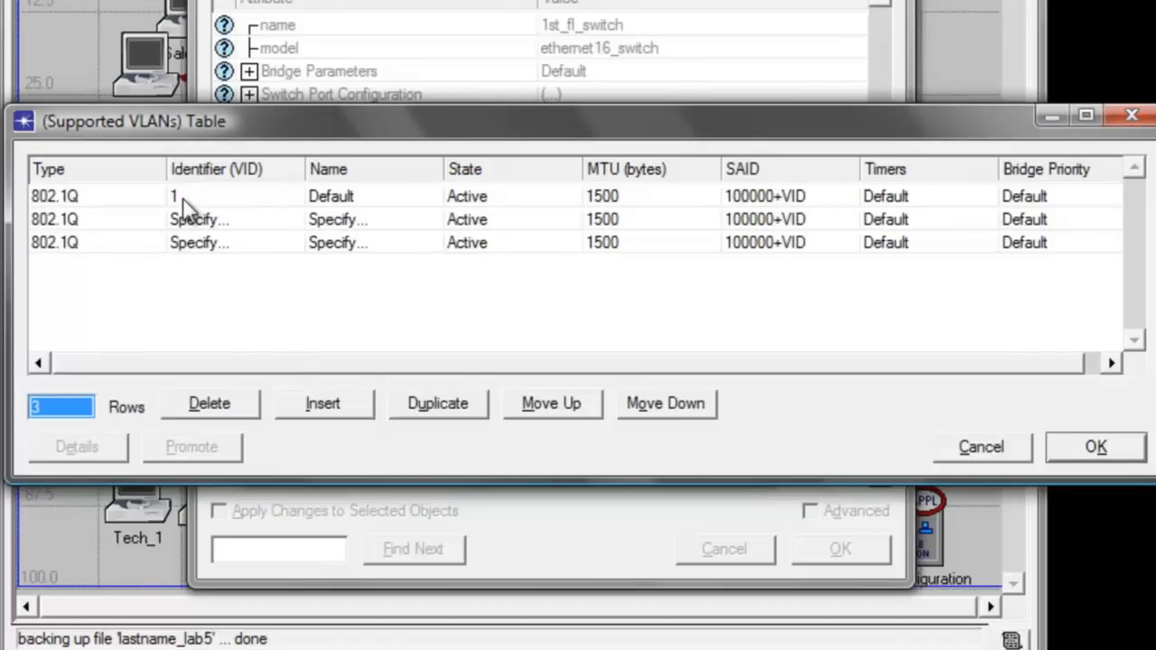
left_click(198, 195)
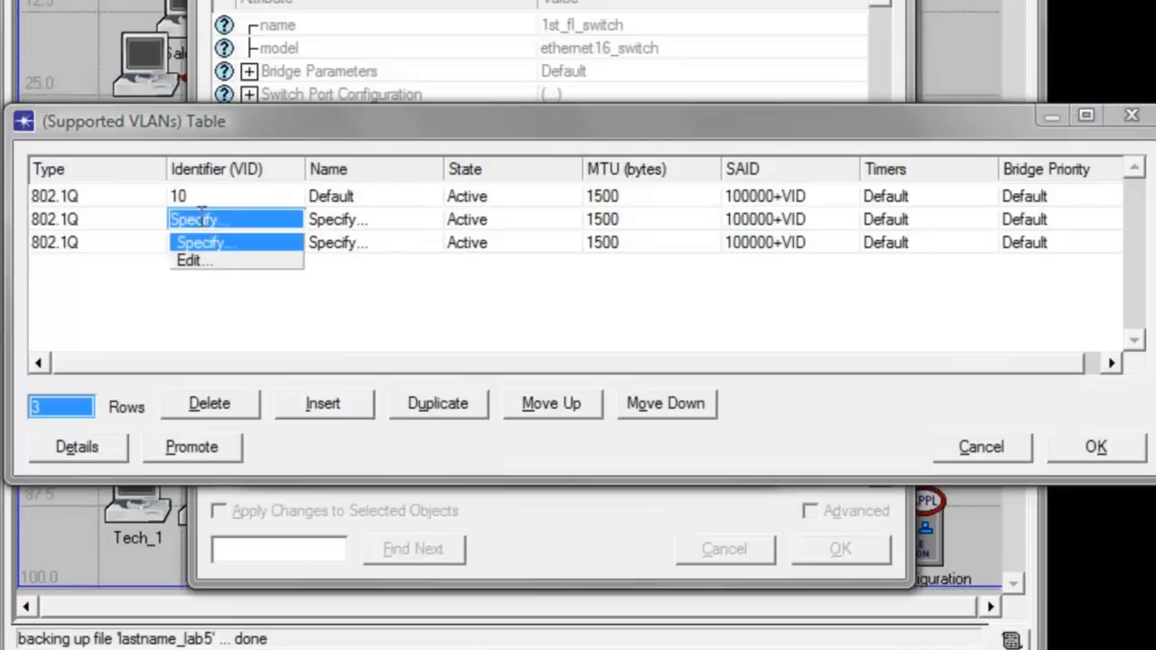
type("20")
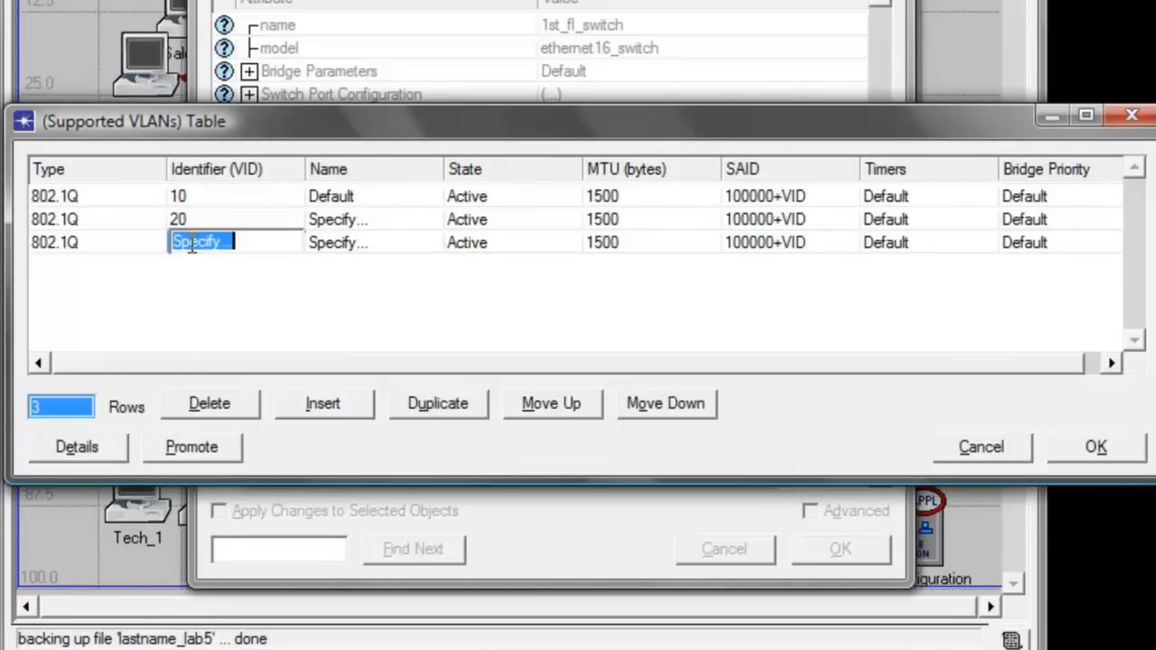
type("30")
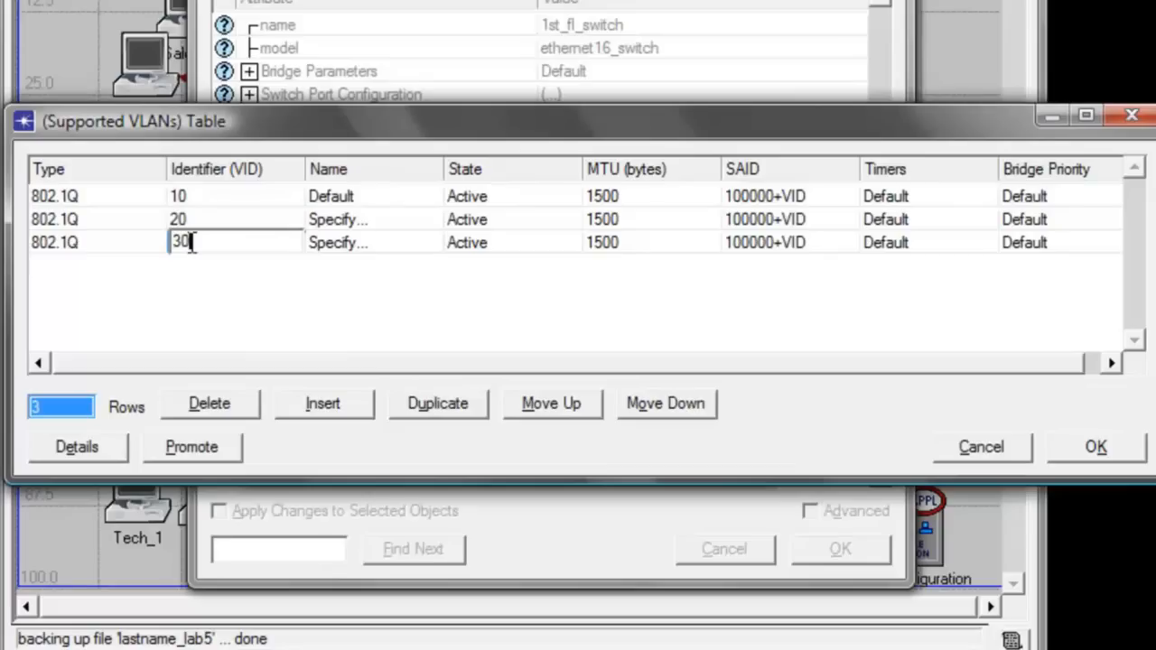
Step: Name the three supported VLANs VLAN10, VLAN20 and VLAN30
left_click(372, 195)
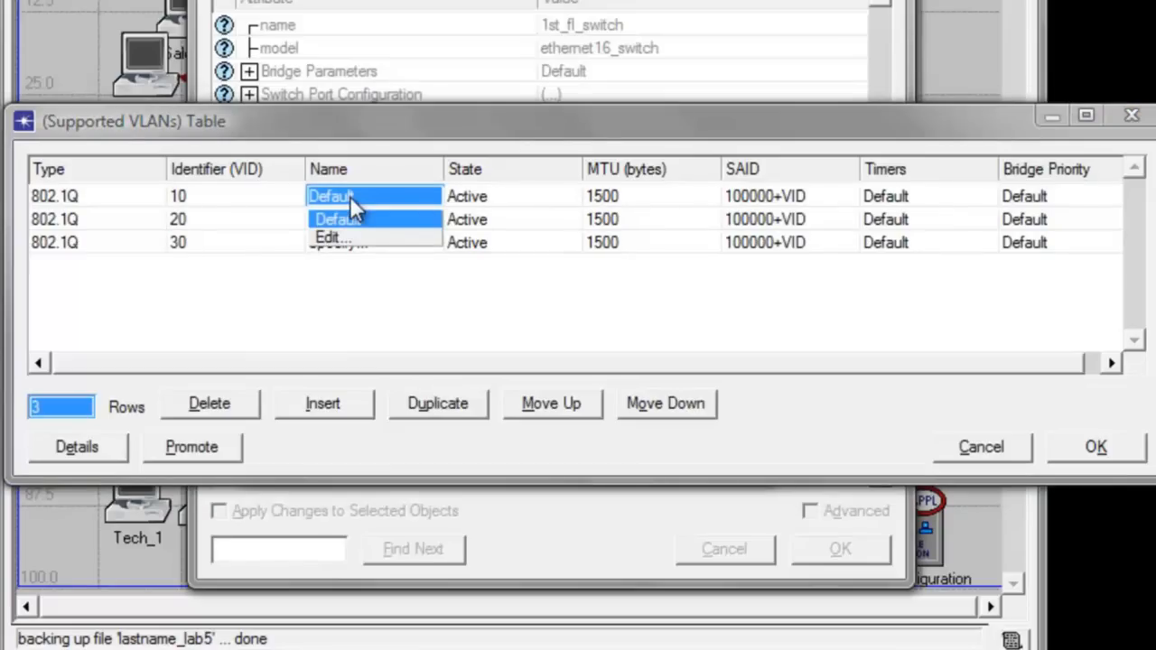
left_click(334, 195)
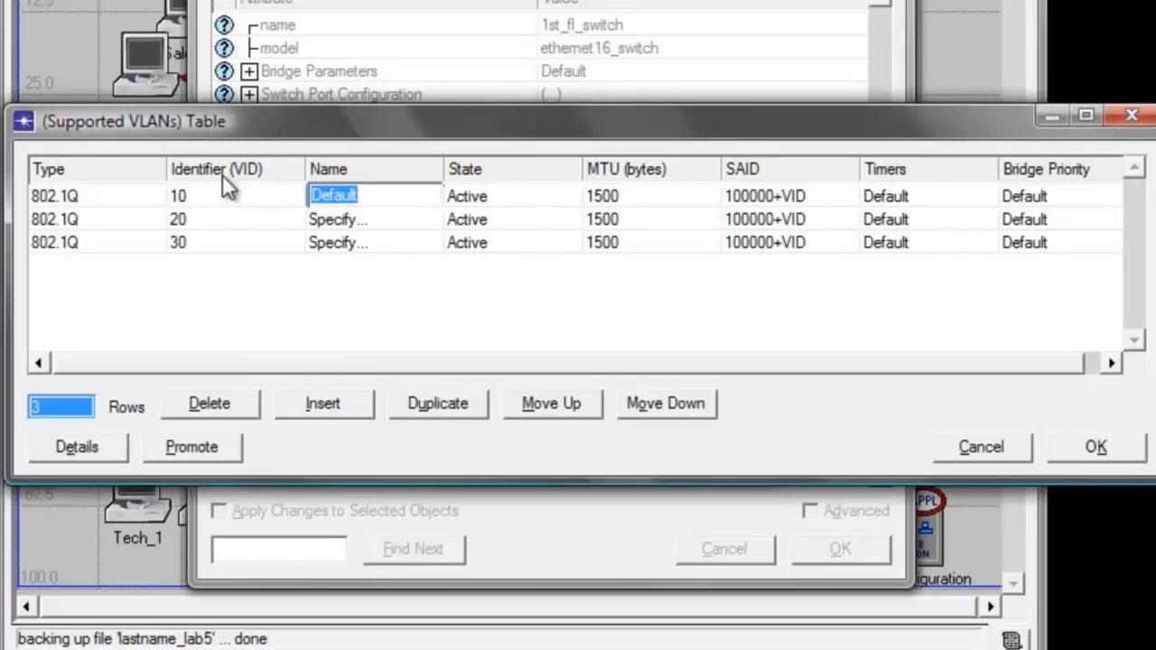
type("VLAN")
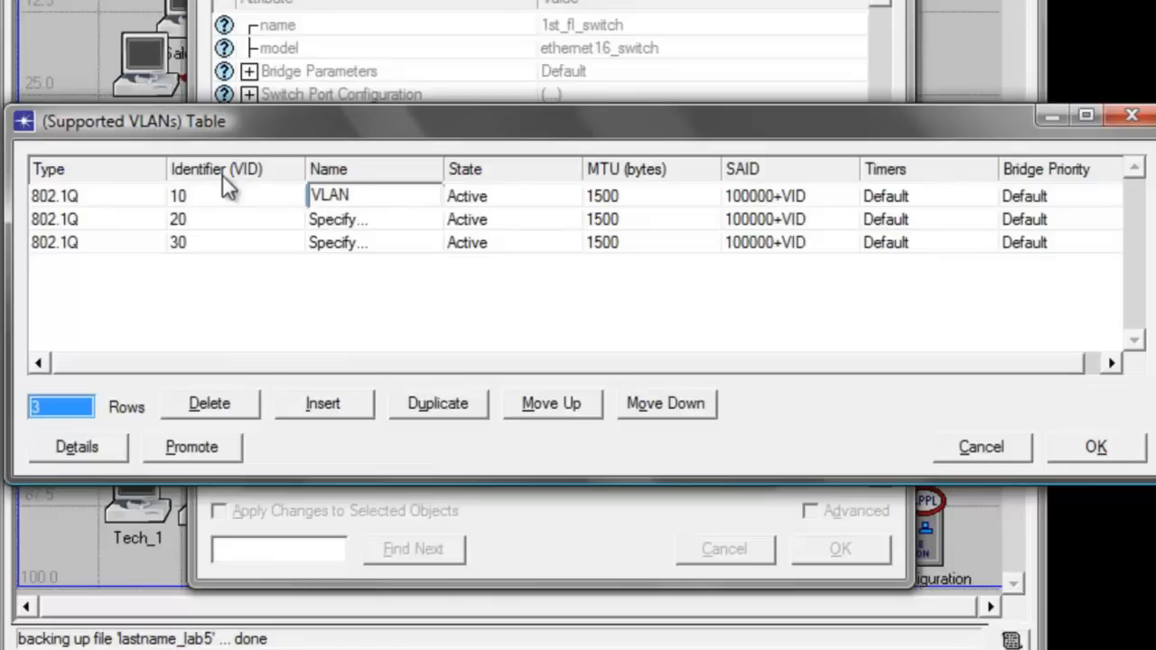
type("10")
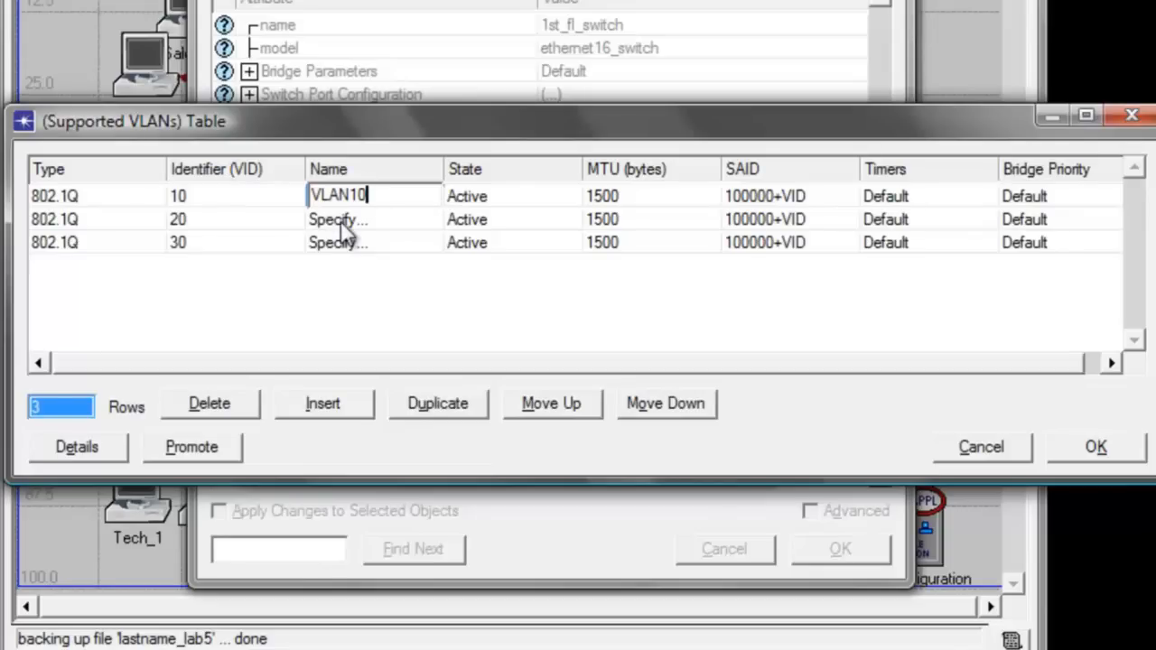
left_click(338, 218)
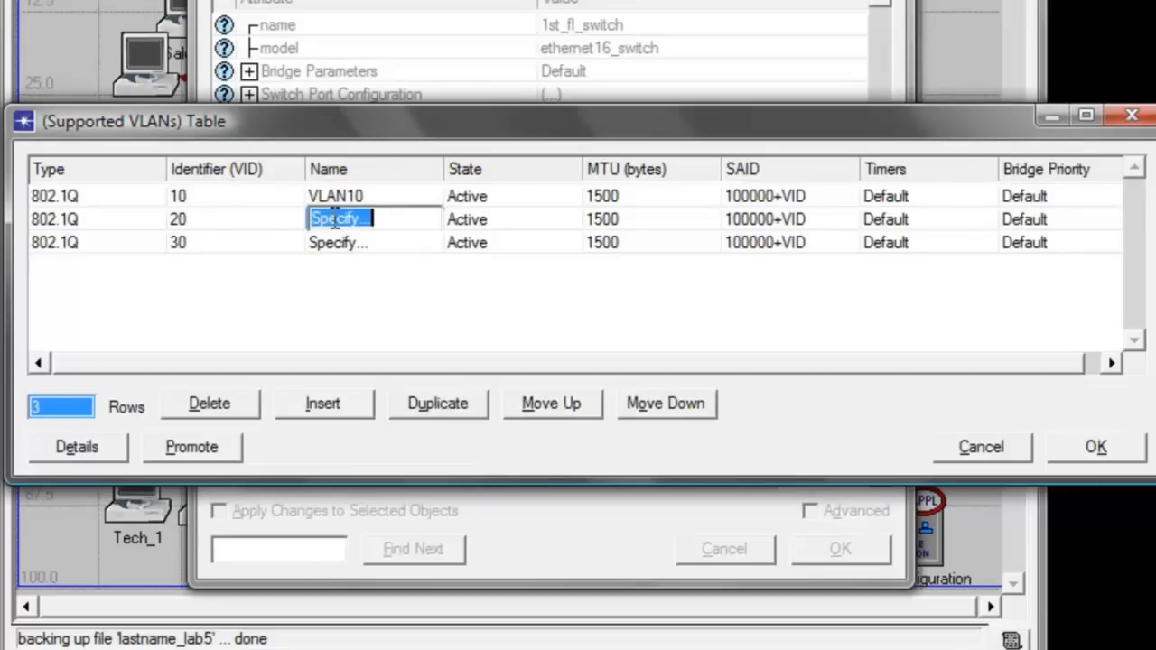
type("VLA")
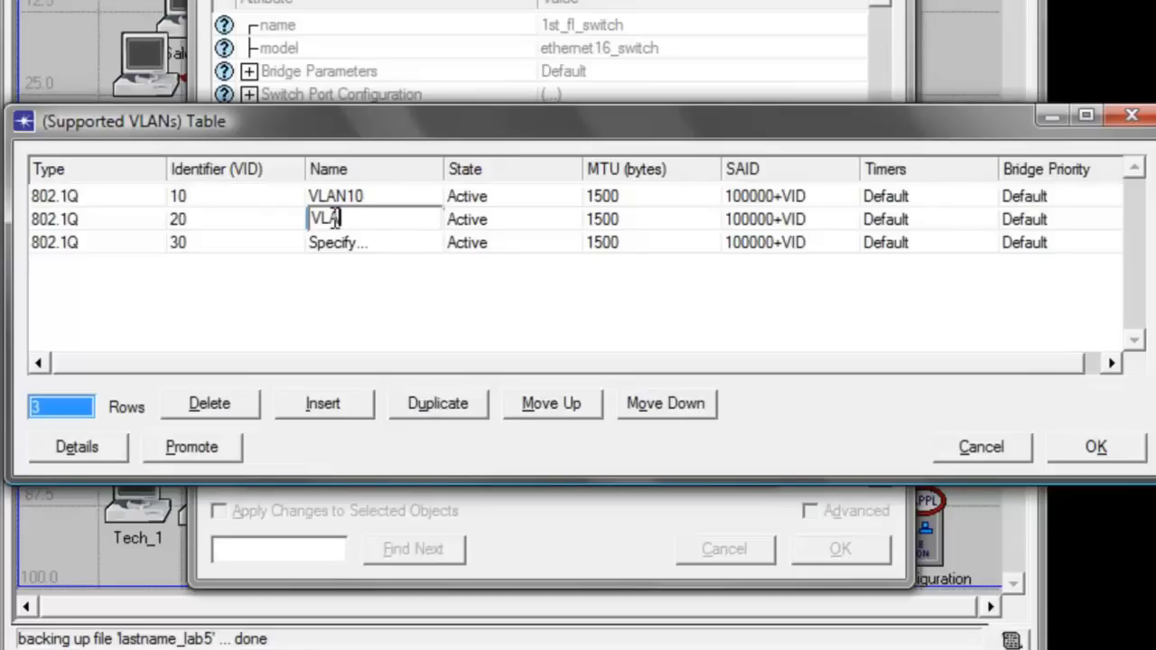
left_click(372, 242)
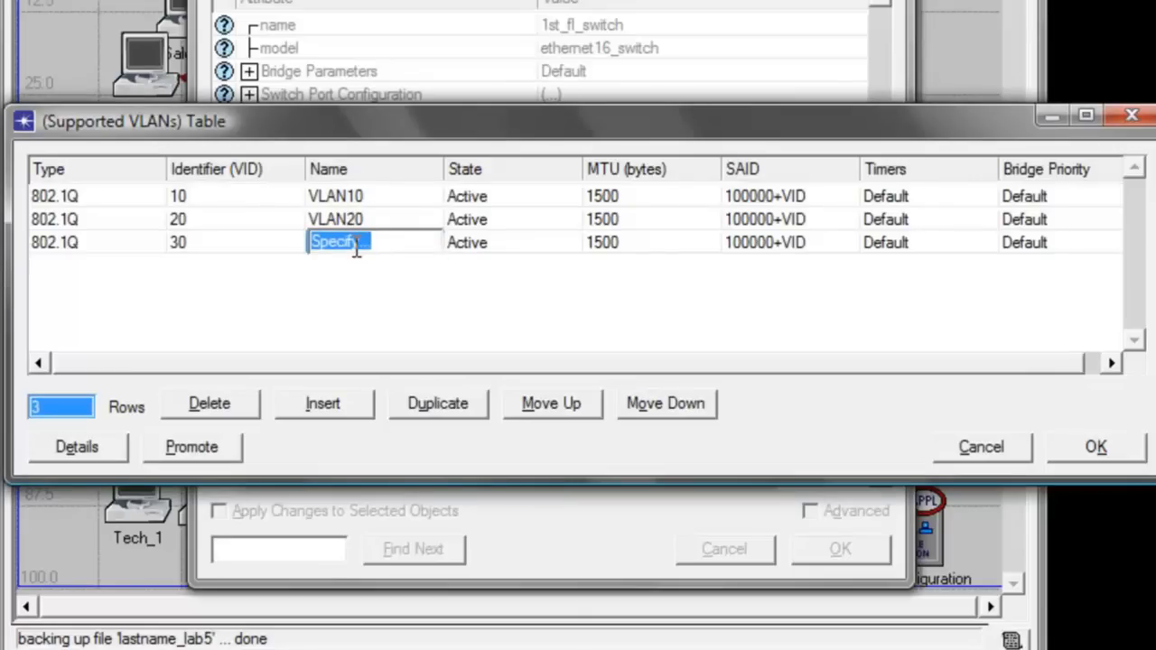
type("VLAN3")
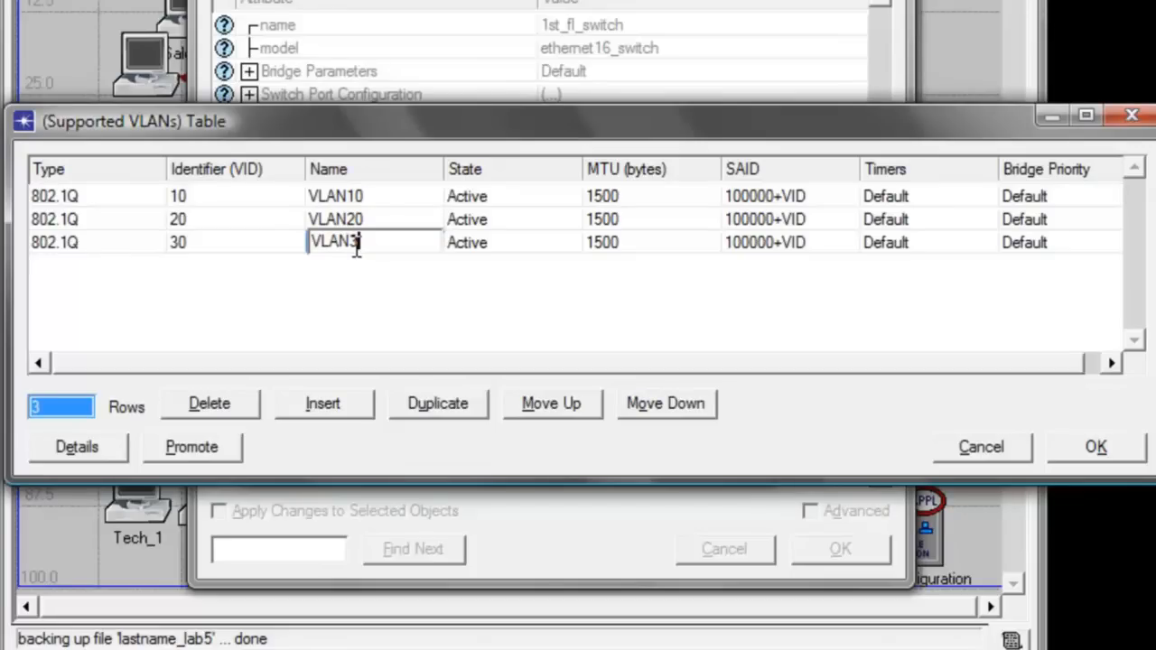
double_click(371, 241)
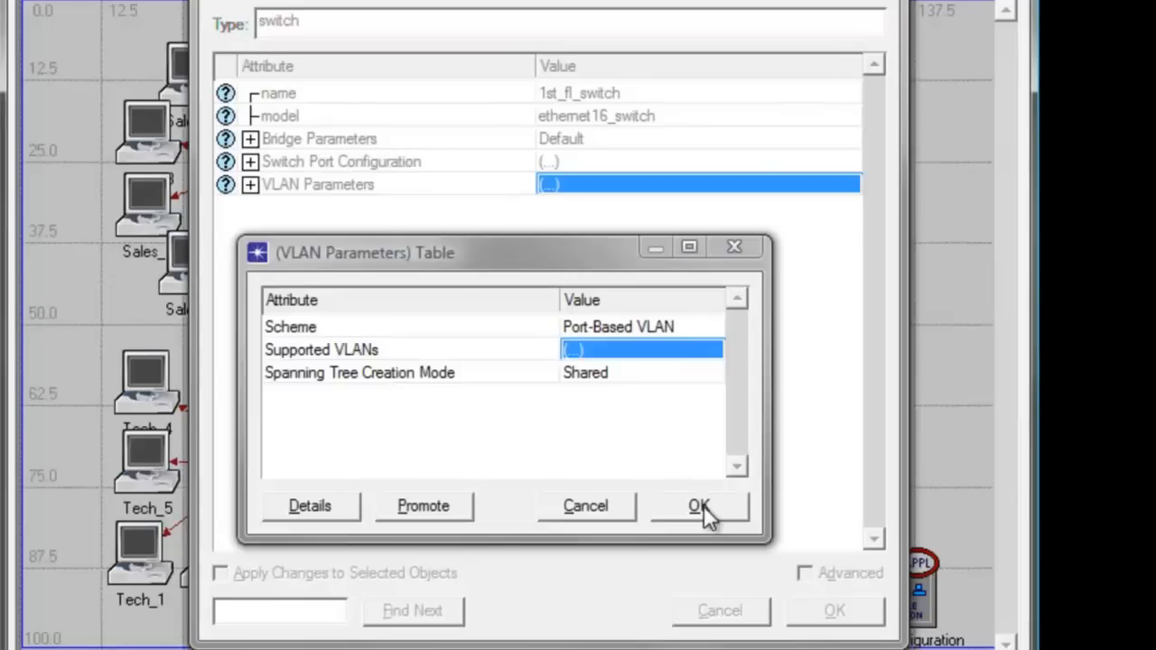
Step: Confirm the VLAN parameters and apply the changes to all three selected switches
left_click(699, 506)
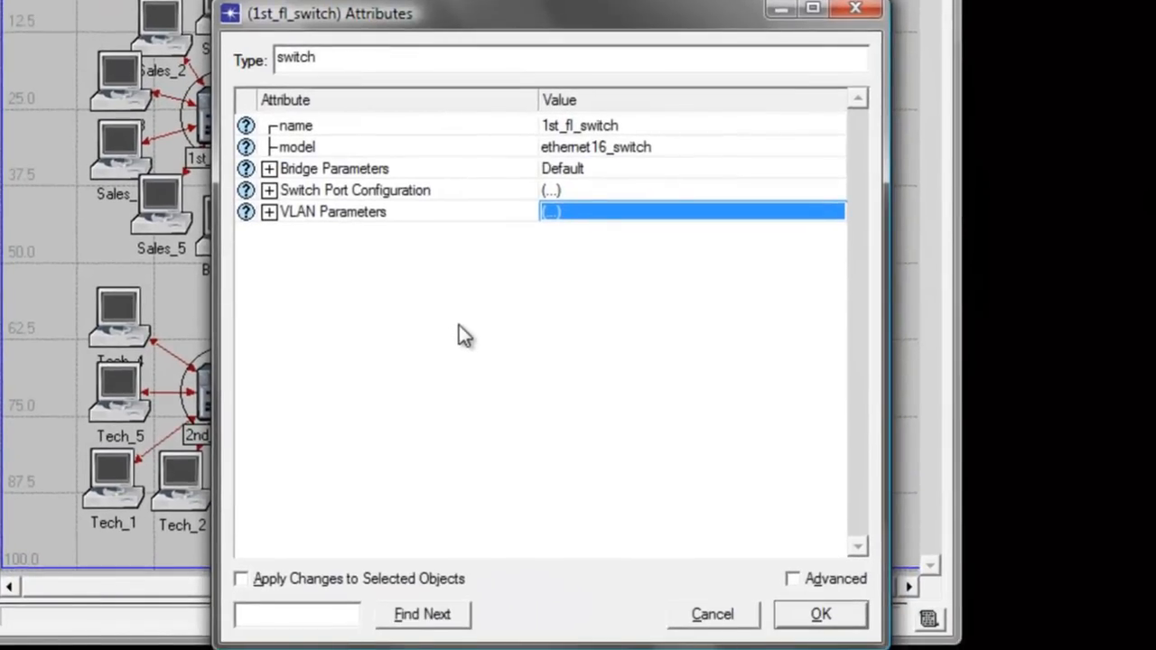
mouse_move(451, 495)
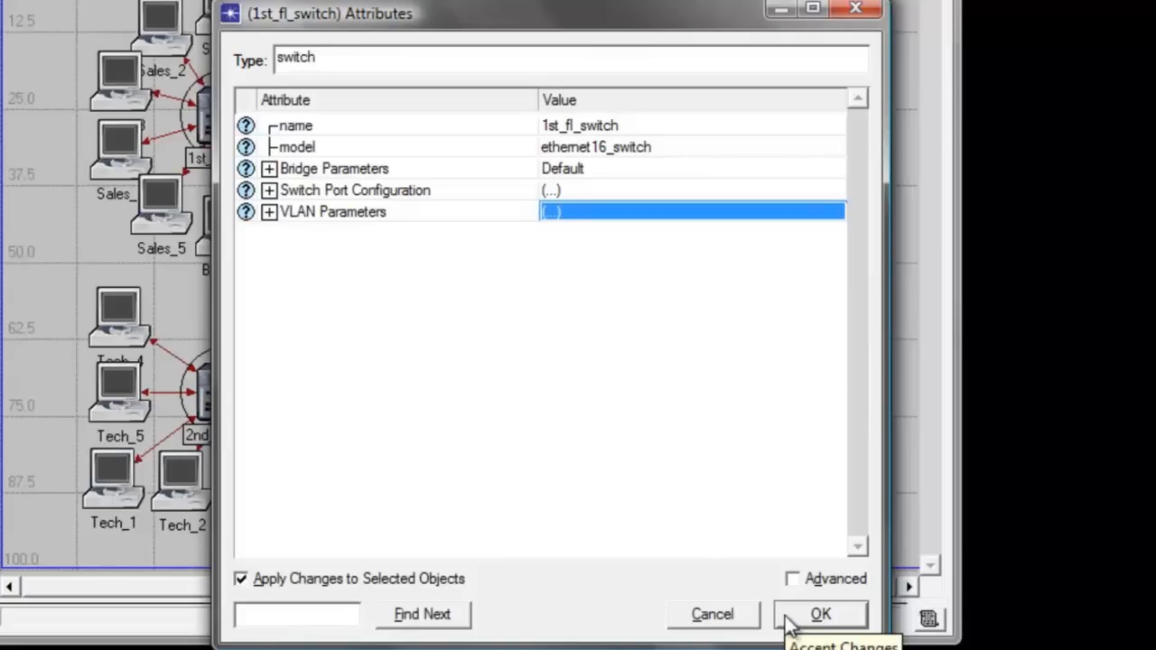
left_click(820, 614)
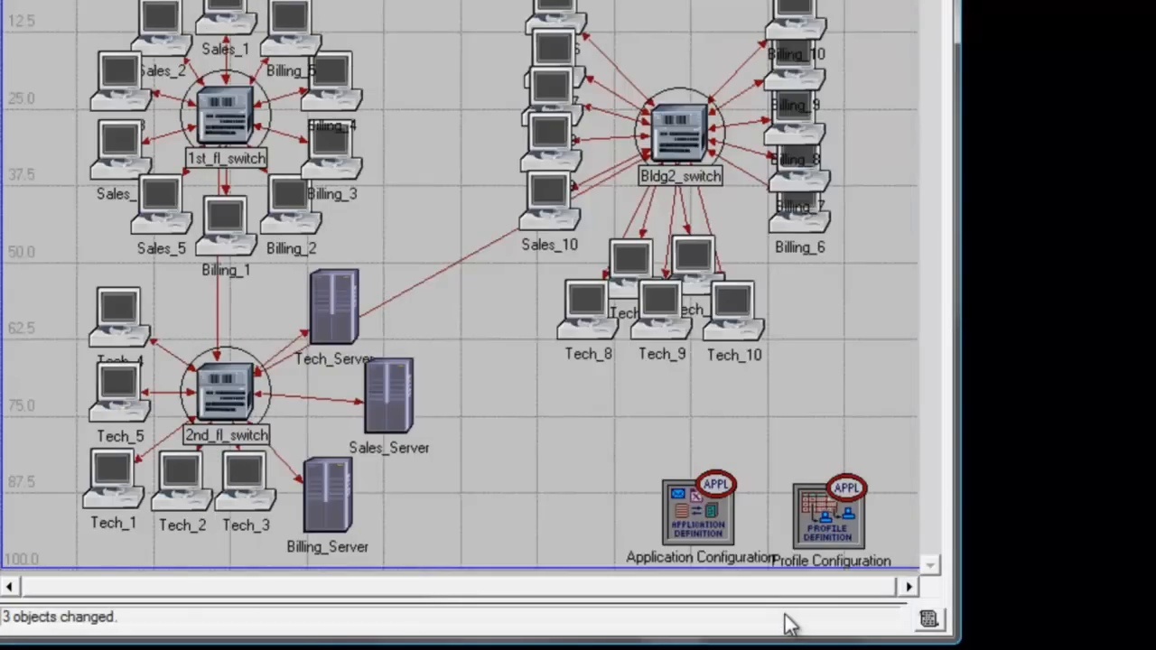